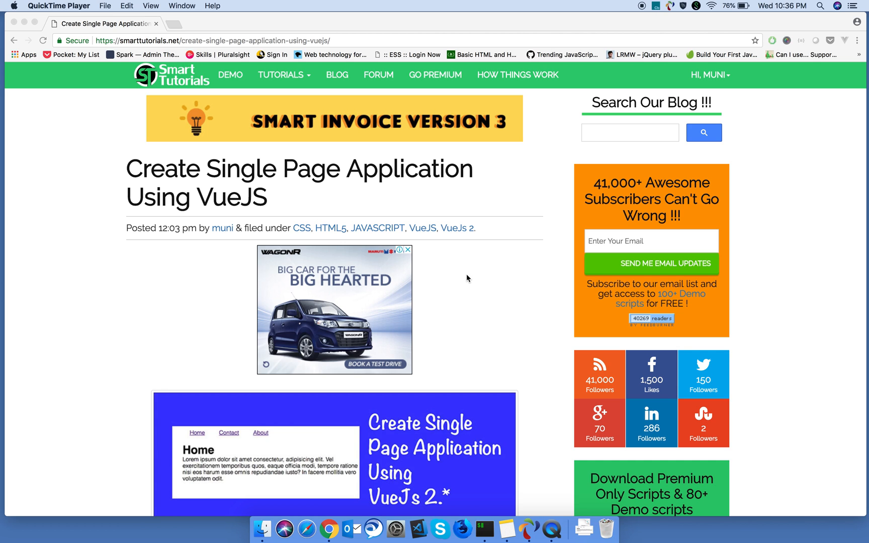
- Scroll the smarttutorials Vue article down to Step 1's VueJS and VueRouter HTML skeleton
scroll("down", 3)
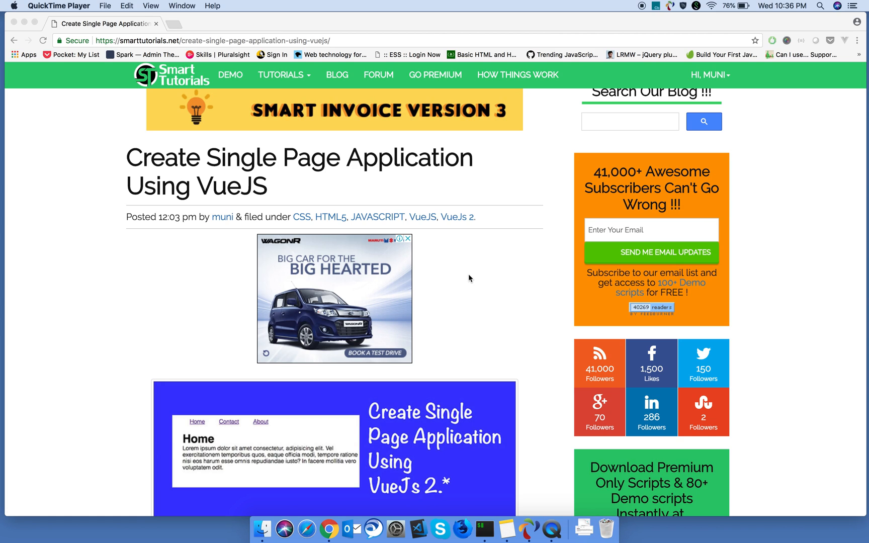
mouse_move(467, 276)
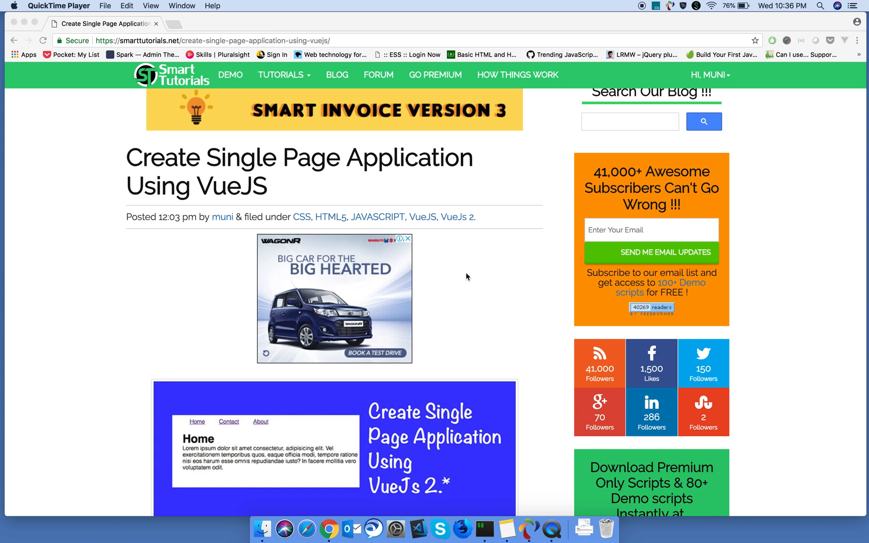
scroll("down", 3)
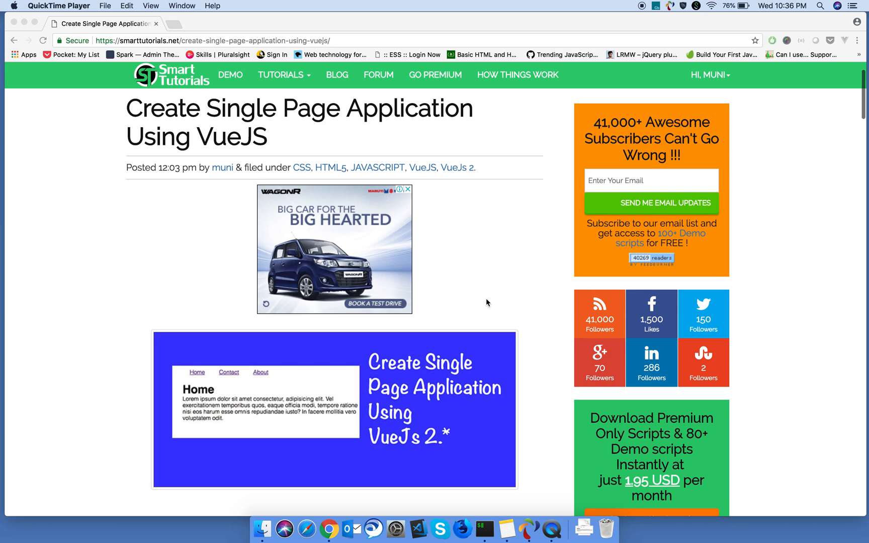
scroll("down", 3)
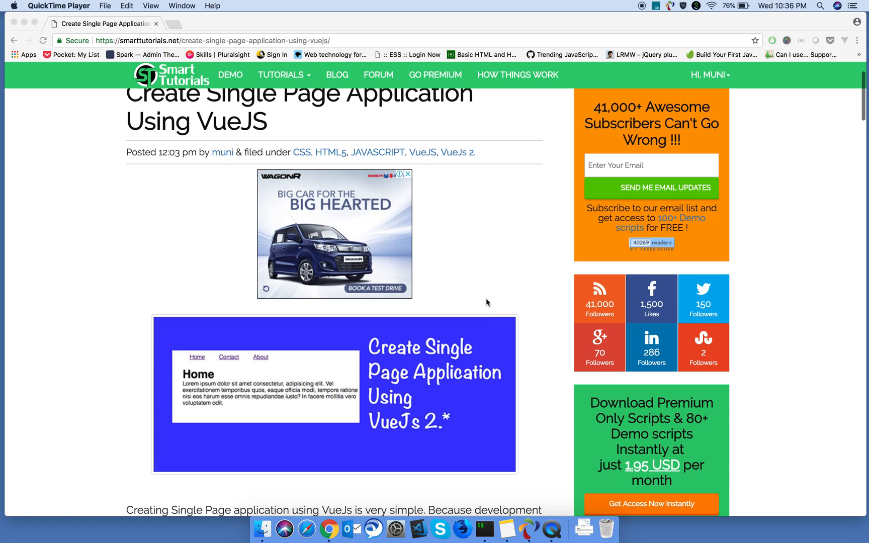
scroll("down", 3)
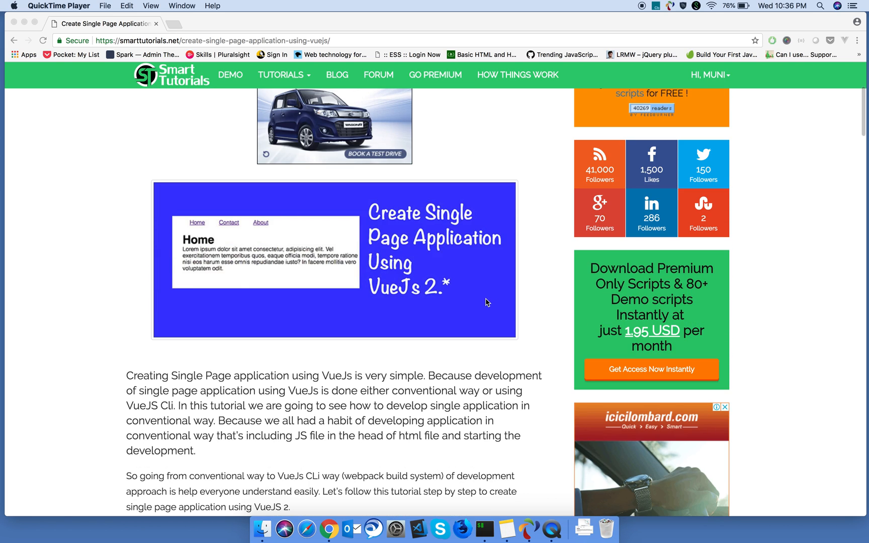
scroll("down", 3)
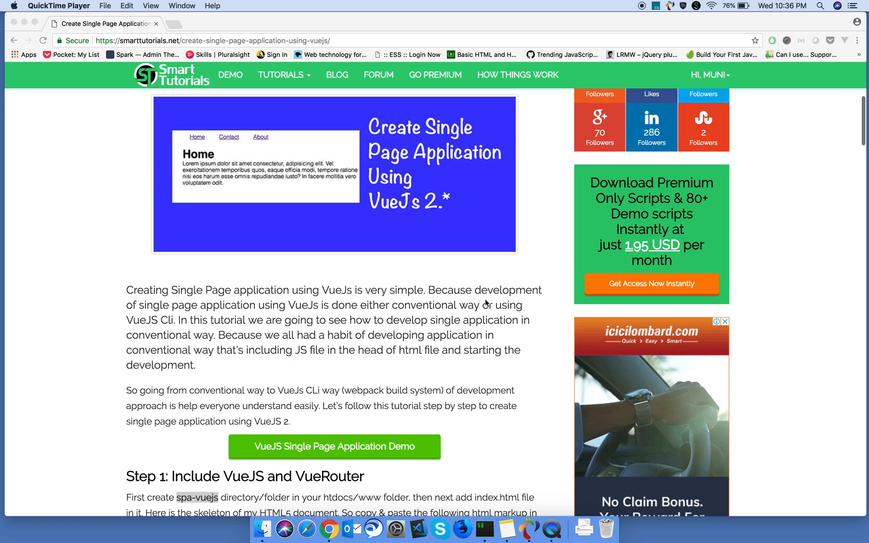
scroll("down", 3)
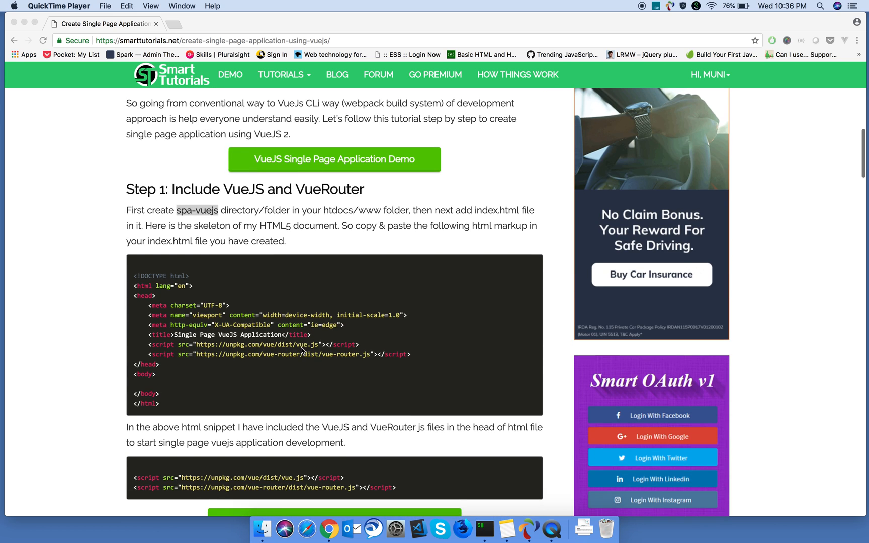
scroll("down", 3)
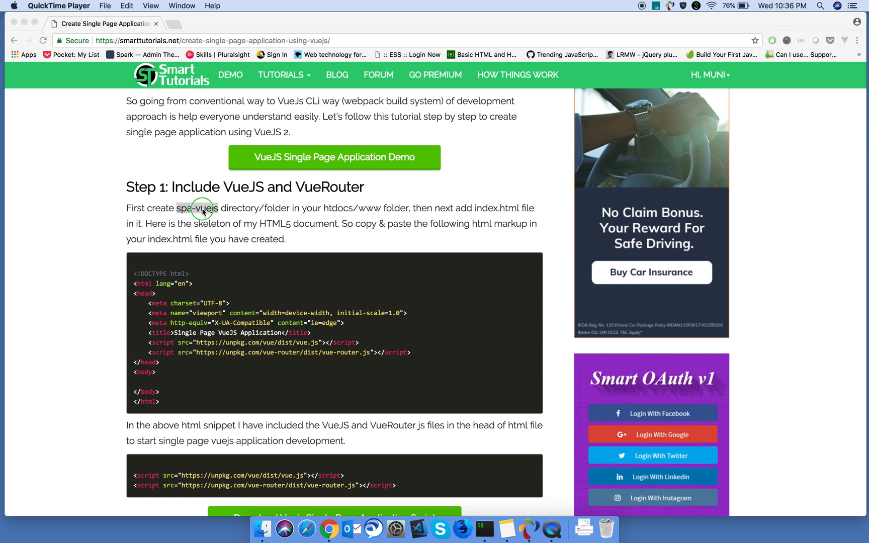
mouse_move(463, 531)
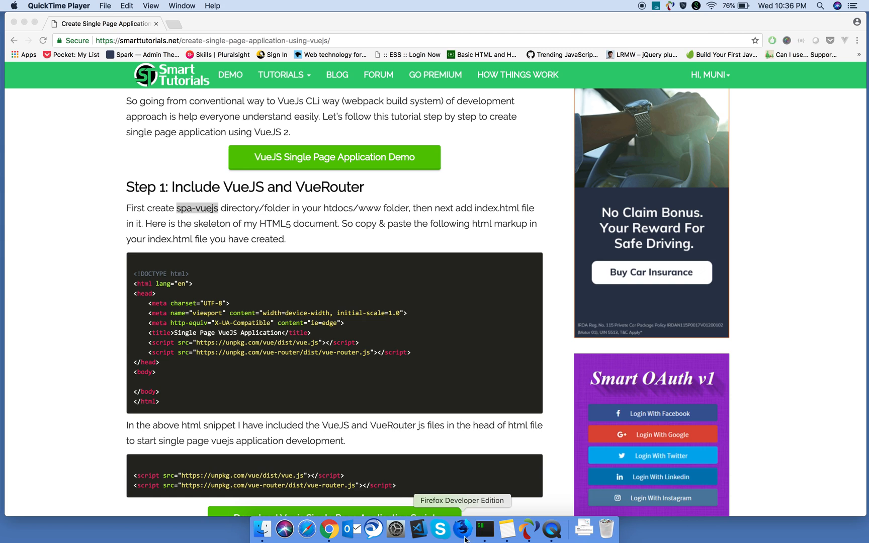
- In iTerm2, create and enter the spa-vuejs folder, then open it with code
left_click(484, 529)
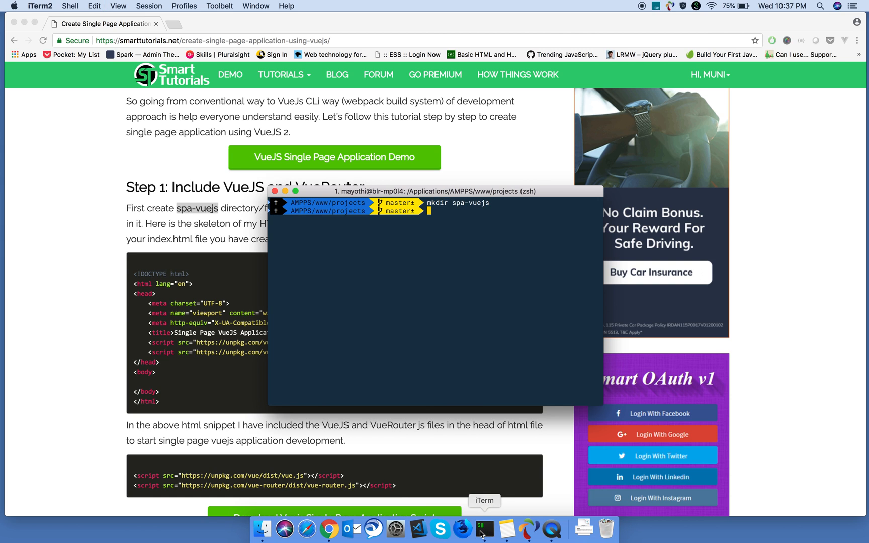
type("cd s")
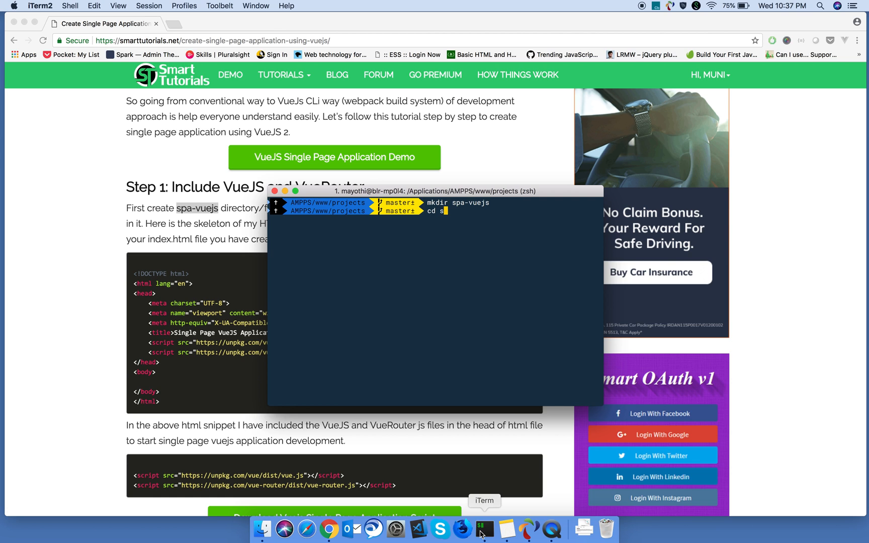
type("code")
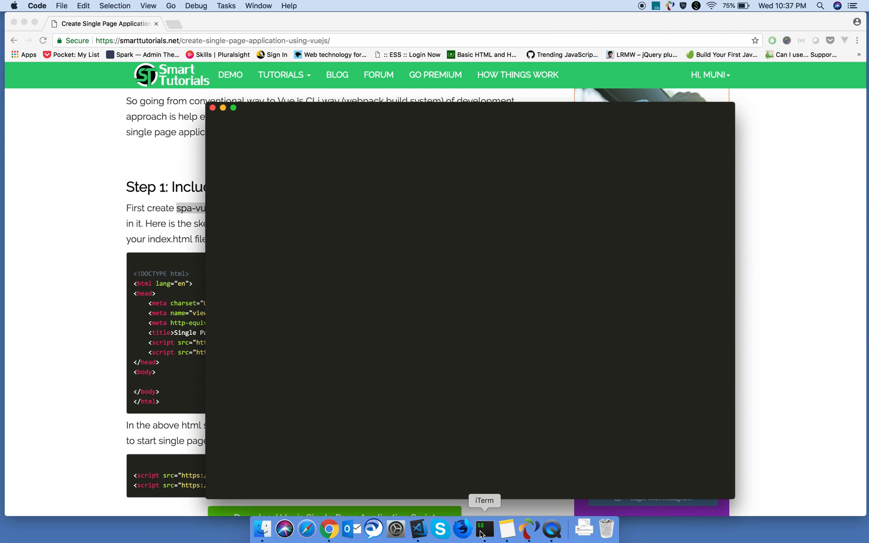
- Paste the Vue/VueRouter skeleton and a div#app with an h1.center 'Test' into index.html
left_click(419, 530)
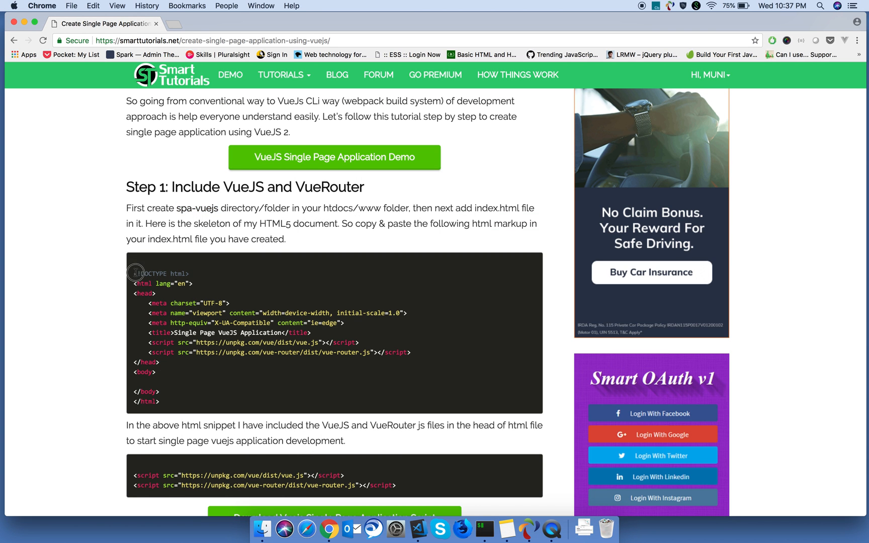
left_click(417, 529)
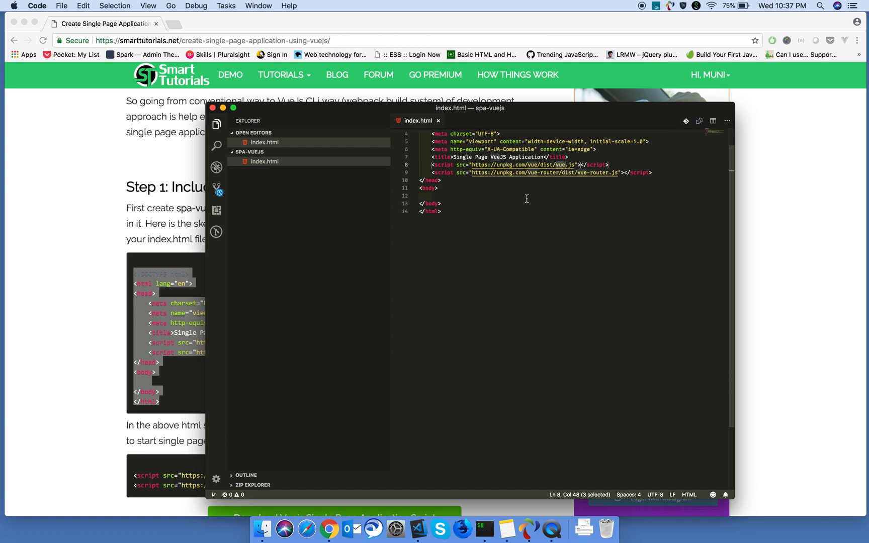
scroll("up", 3)
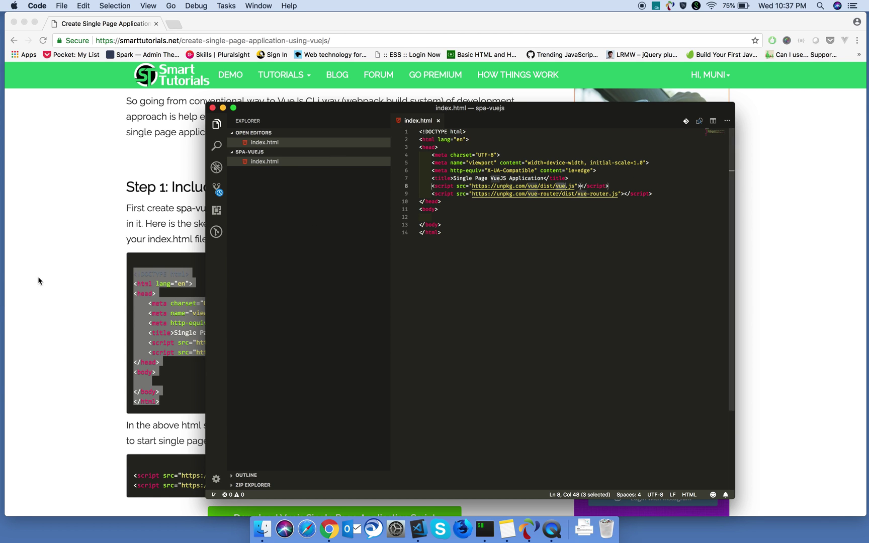
left_click(329, 529)
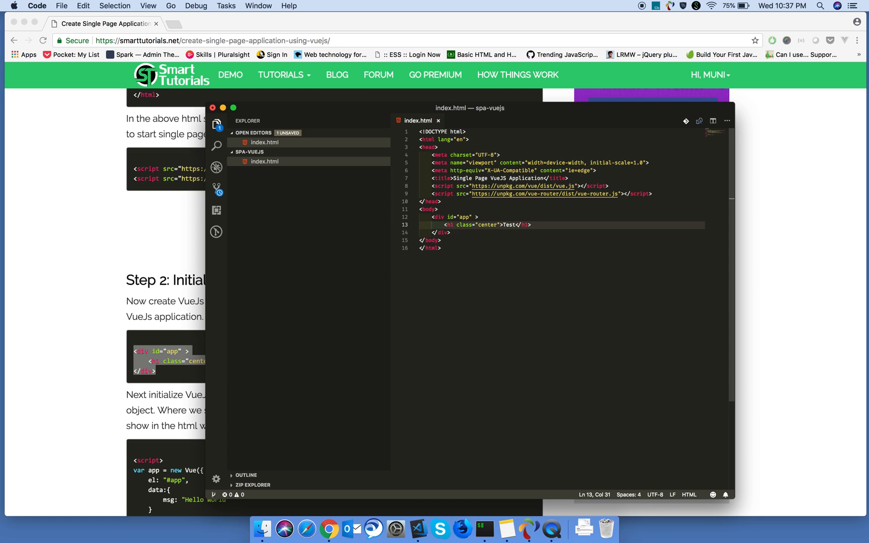
left_click(476, 217)
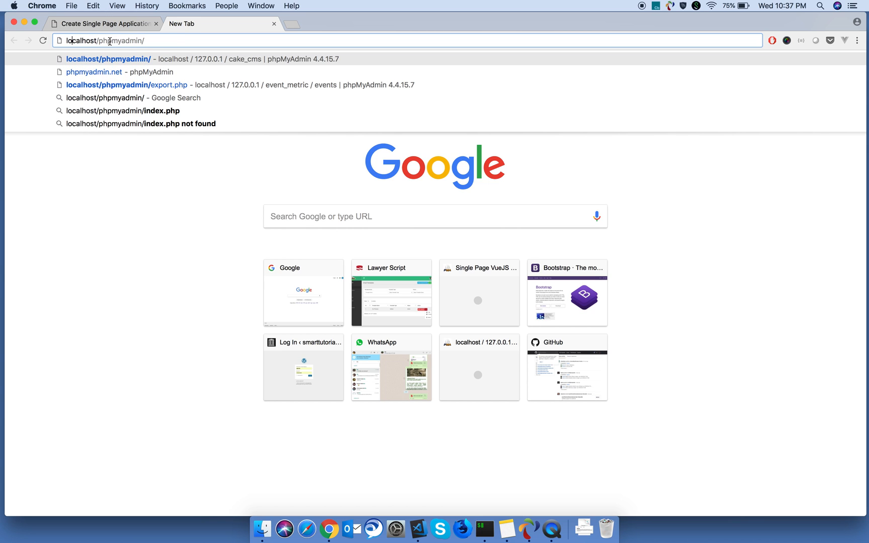
- Load localhost/projects/spa-vuejs/ in Chrome and confirm the Test heading renders
type("localhost/projects/sem")
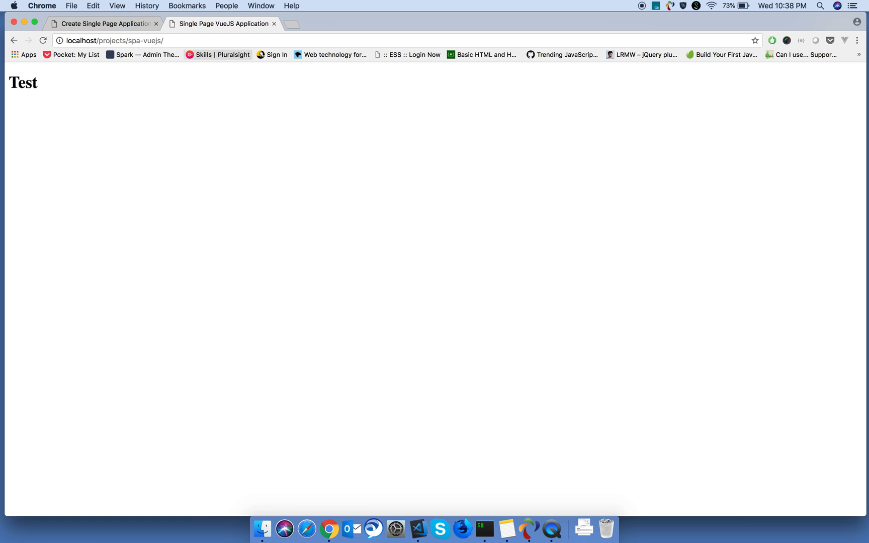
left_click(418, 528)
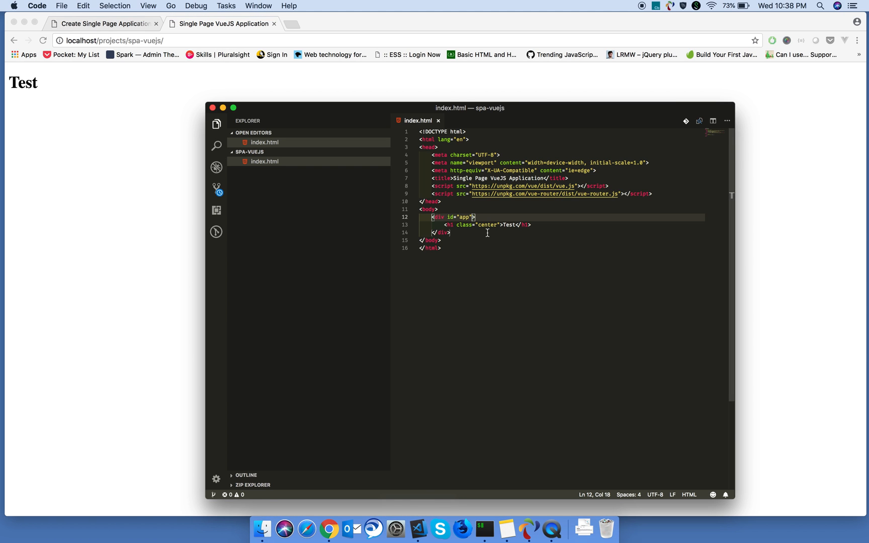
type("<")
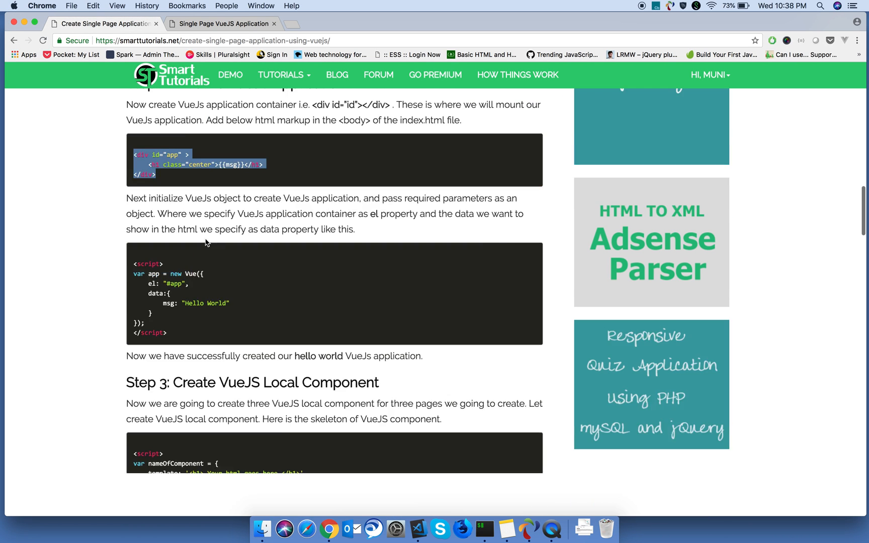
- Add the Vue app script with a Hello World msg and show {{msg}} in the heading
scroll("down", 3)
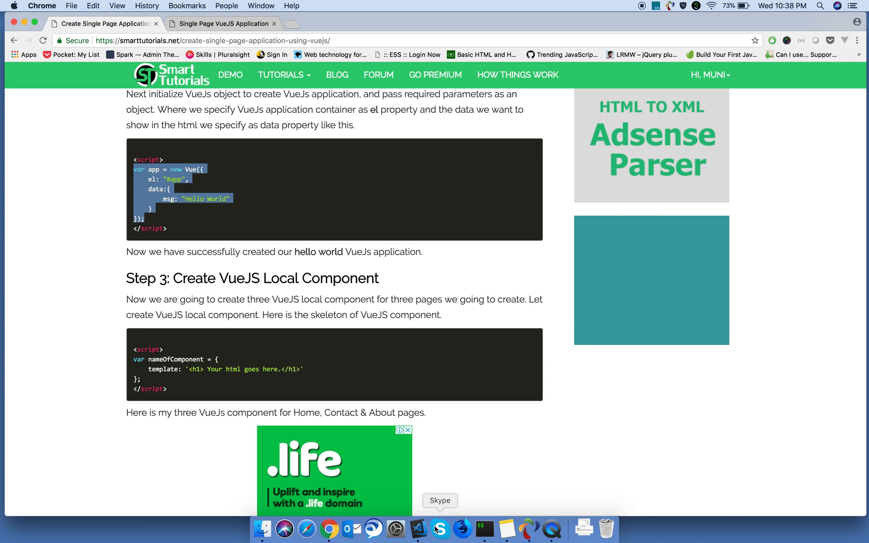
left_click(417, 529)
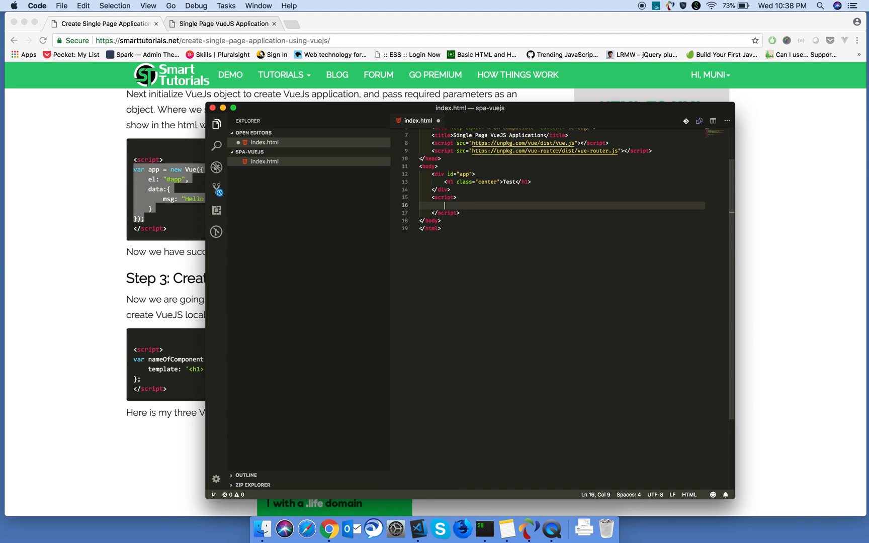
type("var app = new Vue({")
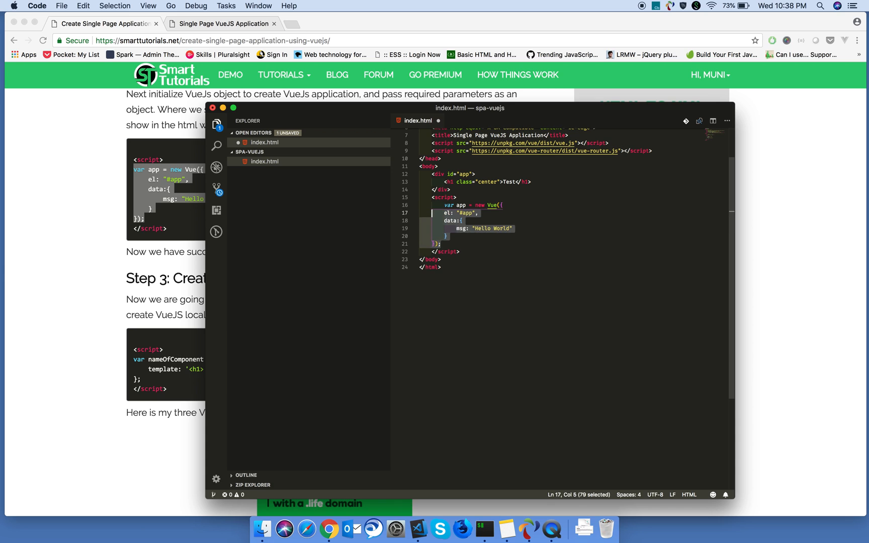
left_click(491, 234)
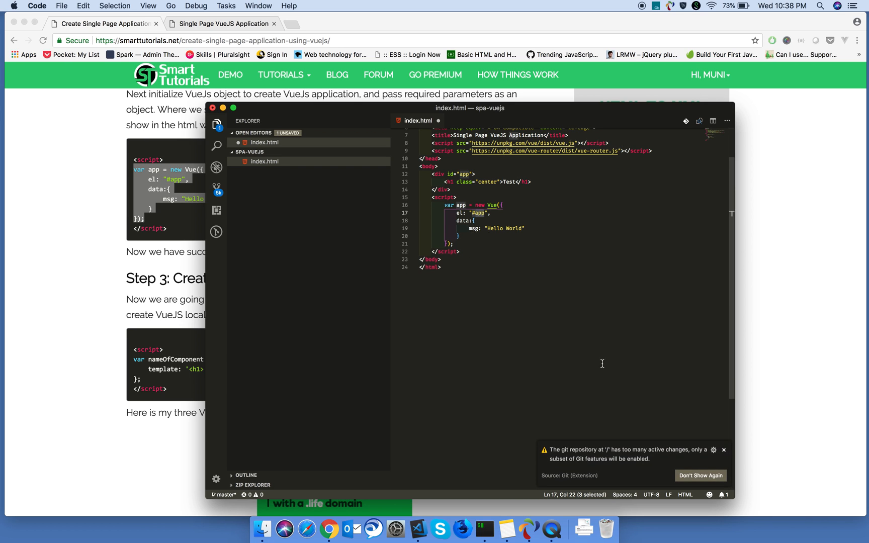
left_click(724, 449)
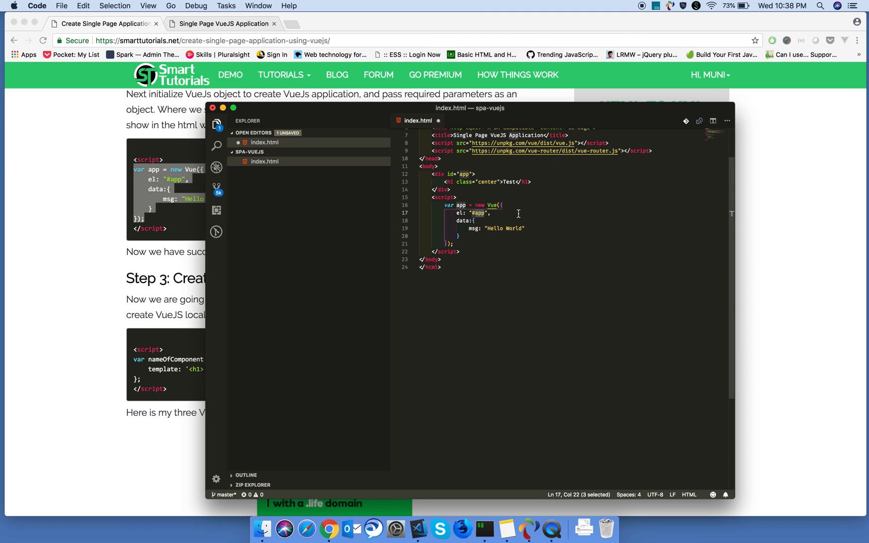
mouse_move(529, 200)
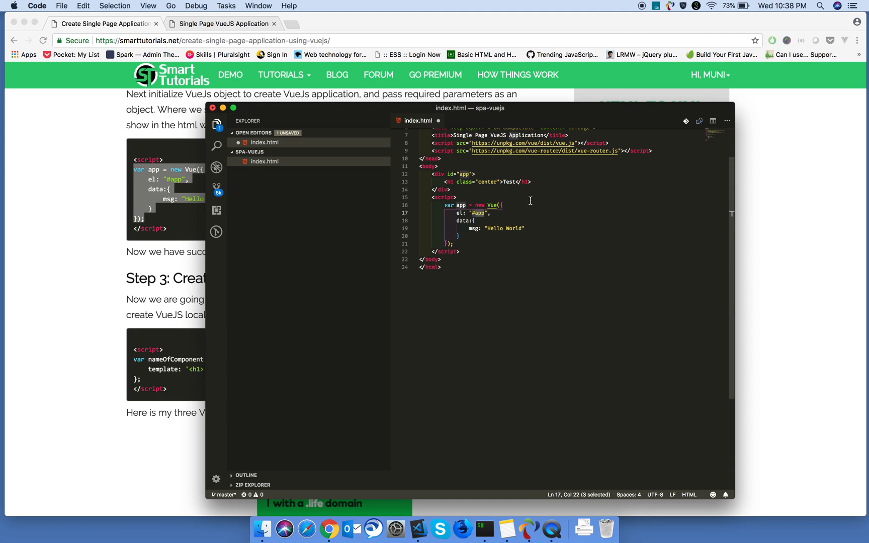
double_click(504, 181)
type("{{}}")
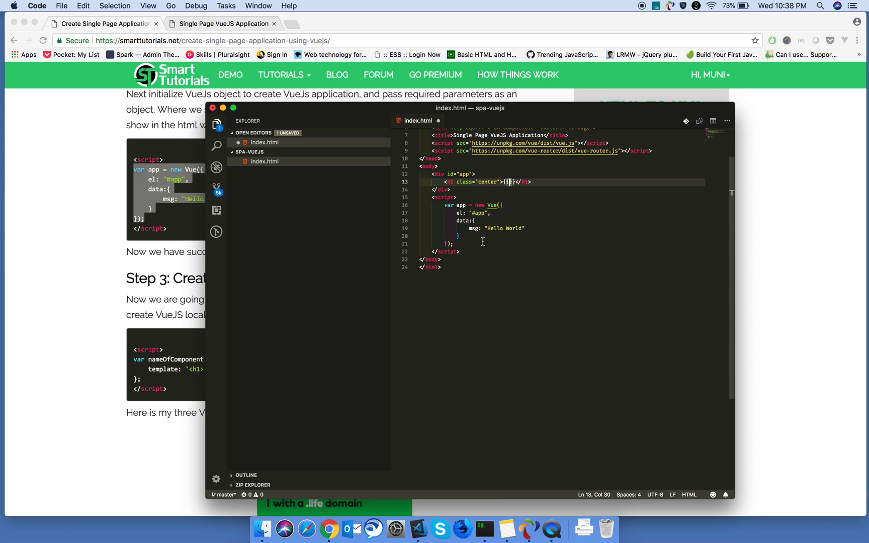
double_click(472, 228)
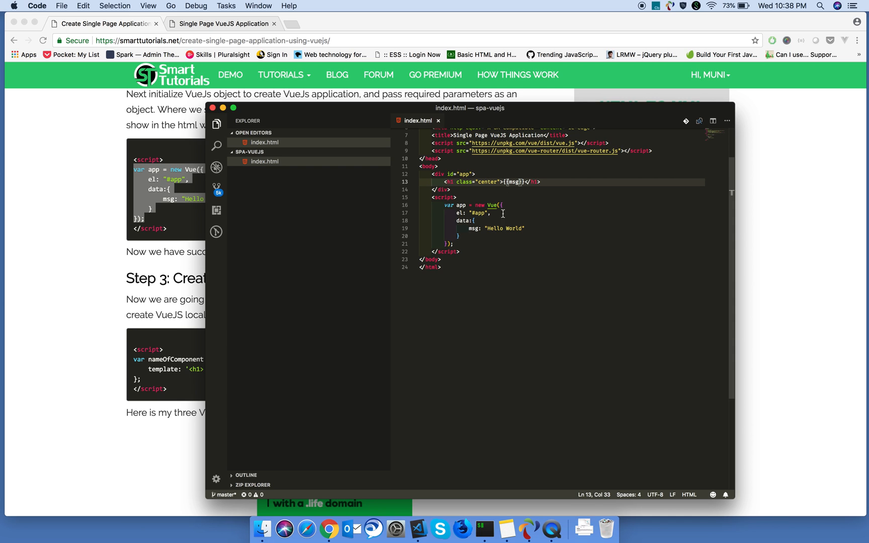
mouse_move(452, 221)
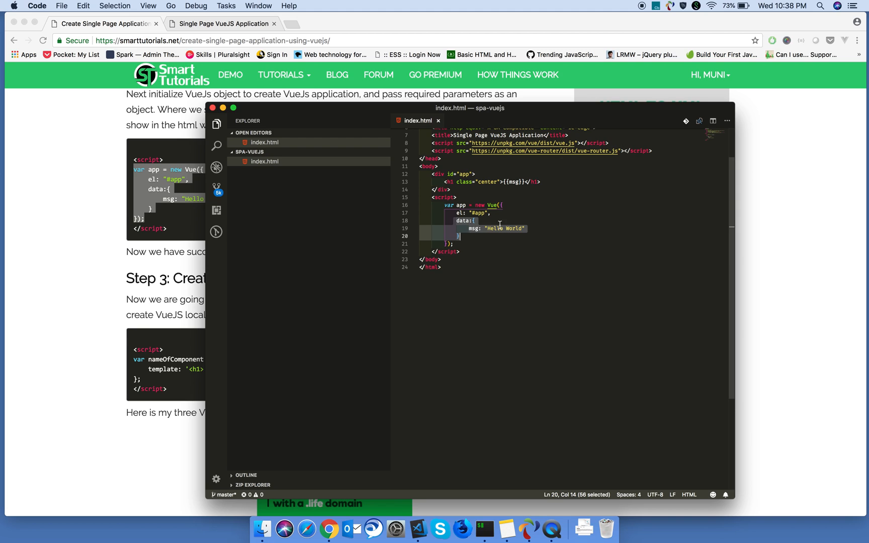
mouse_move(502, 197)
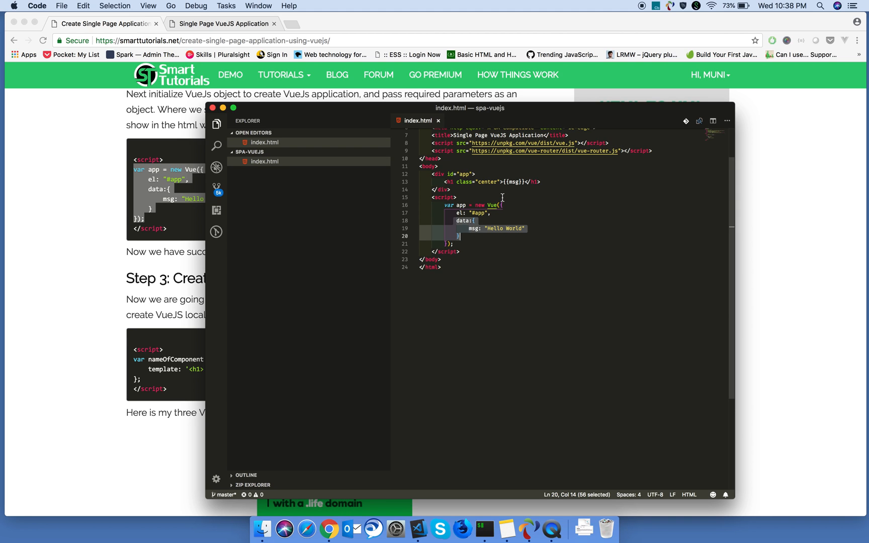
mouse_move(520, 211)
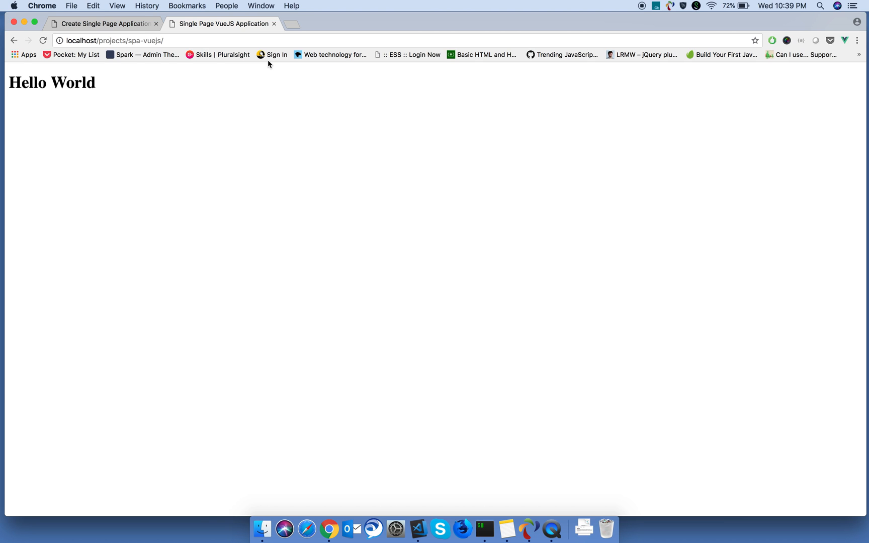
mouse_move(397, 364)
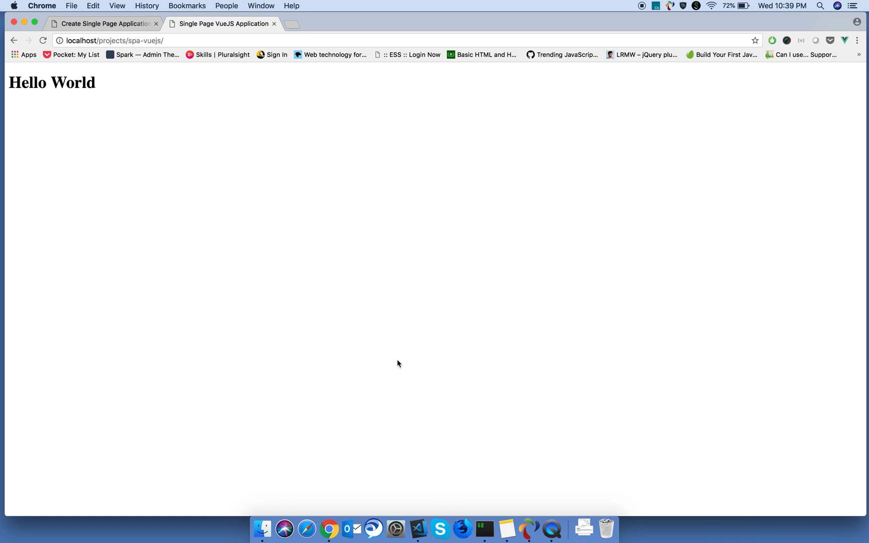
- Scroll the tutorial down to Step 3's Home, Contact and About component code
left_click(102, 24)
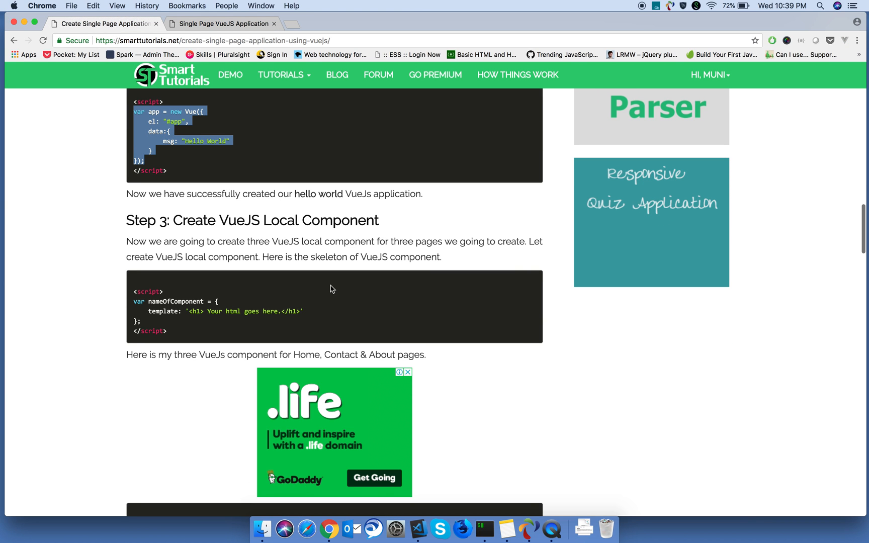
scroll("down", 3)
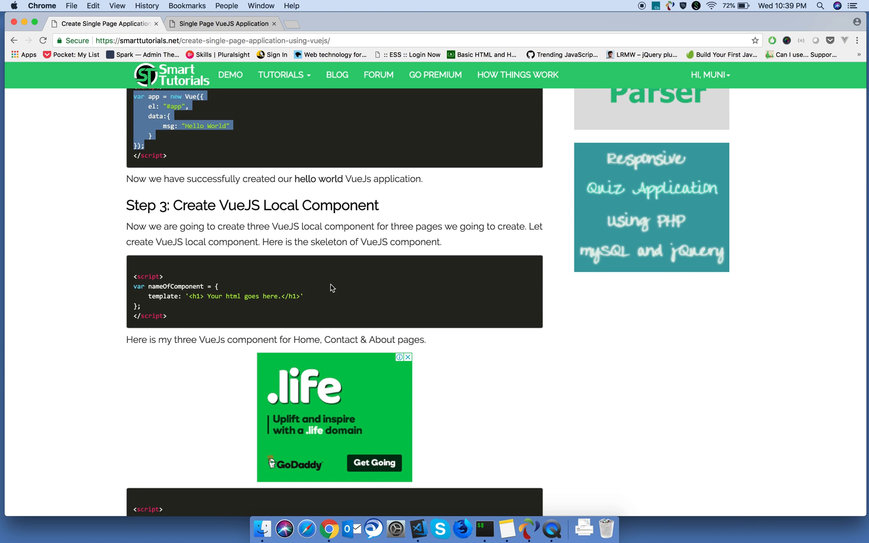
scroll("down", 3)
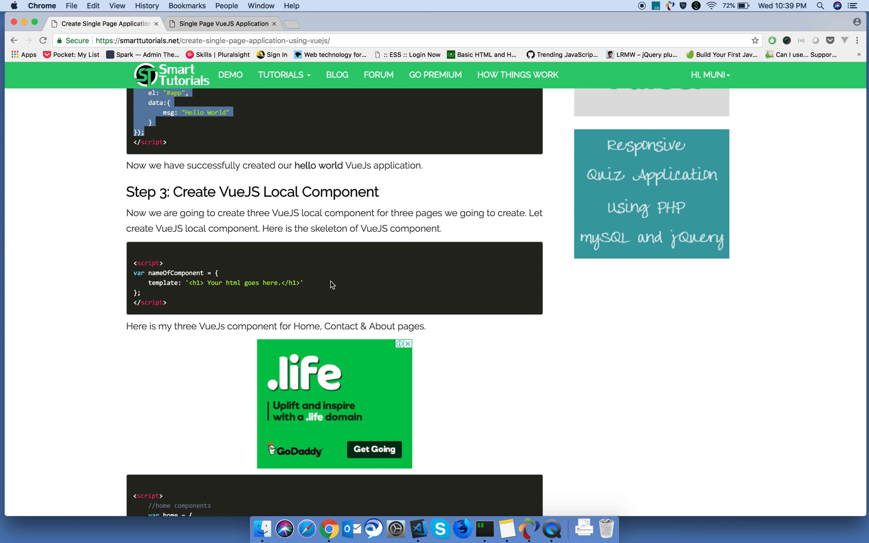
double_click(244, 282)
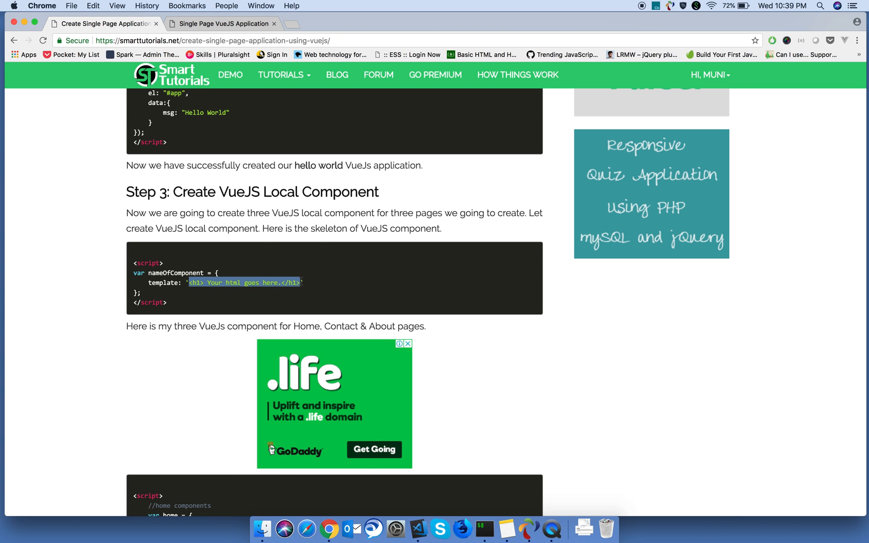
scroll("down", 3)
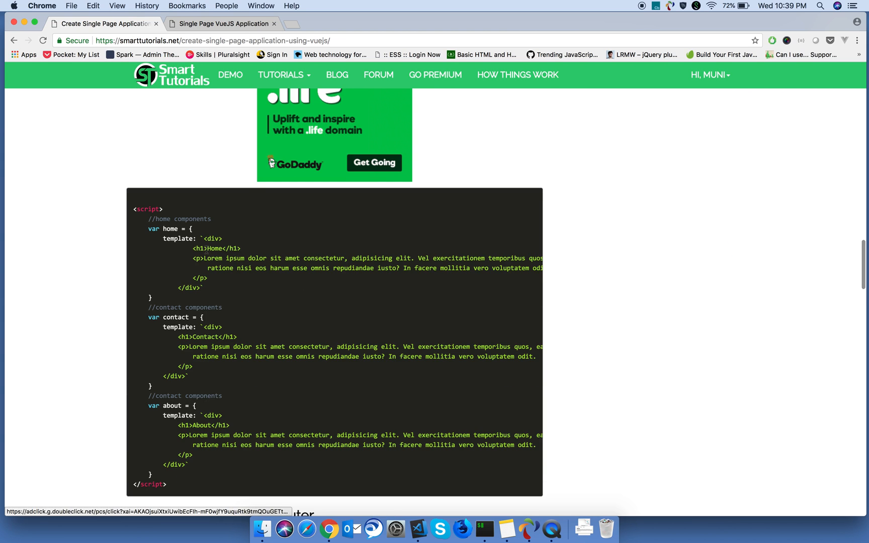
- Scroll the tutorial further down toward Step 4
scroll("down", 3)
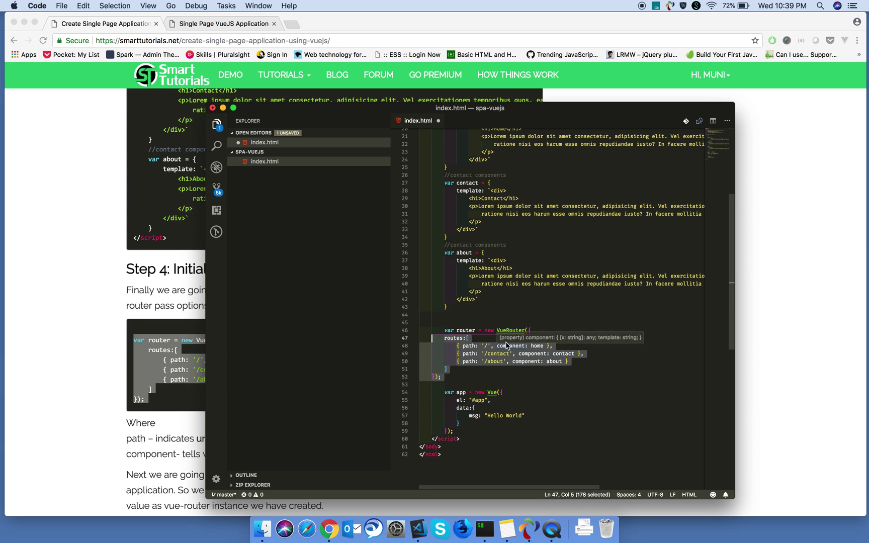
left_click(468, 294)
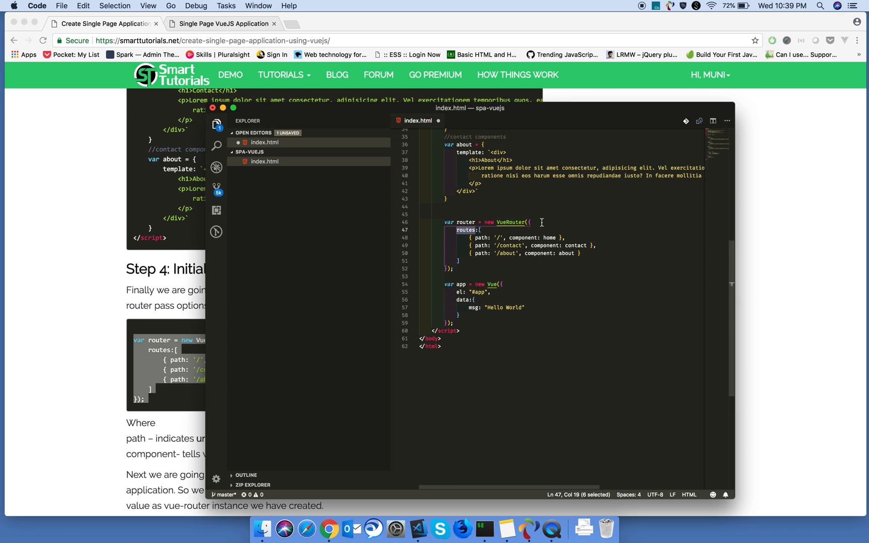
mouse_move(498, 238)
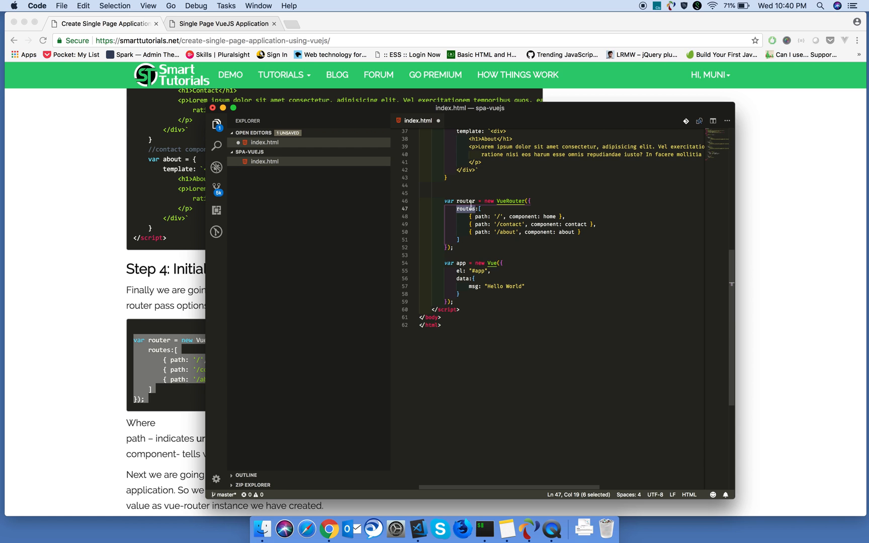
double_click(464, 201)
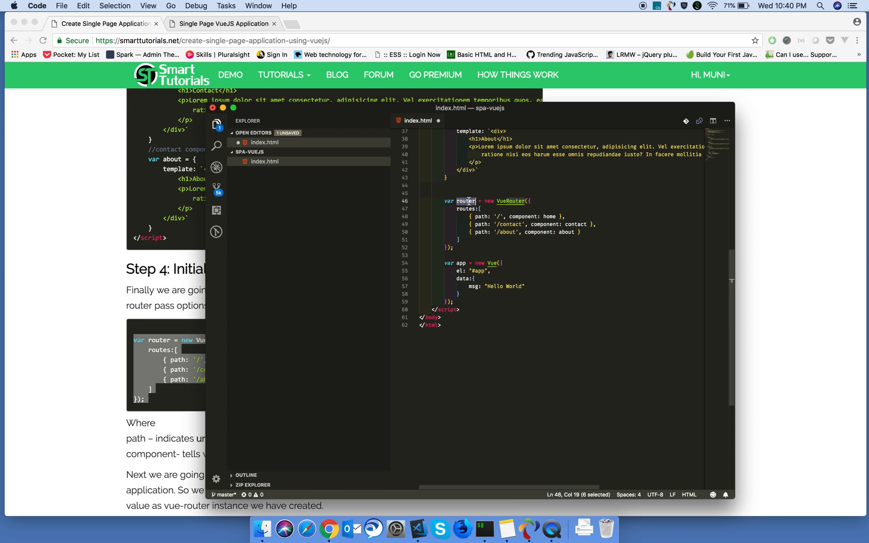
scroll("up", 3)
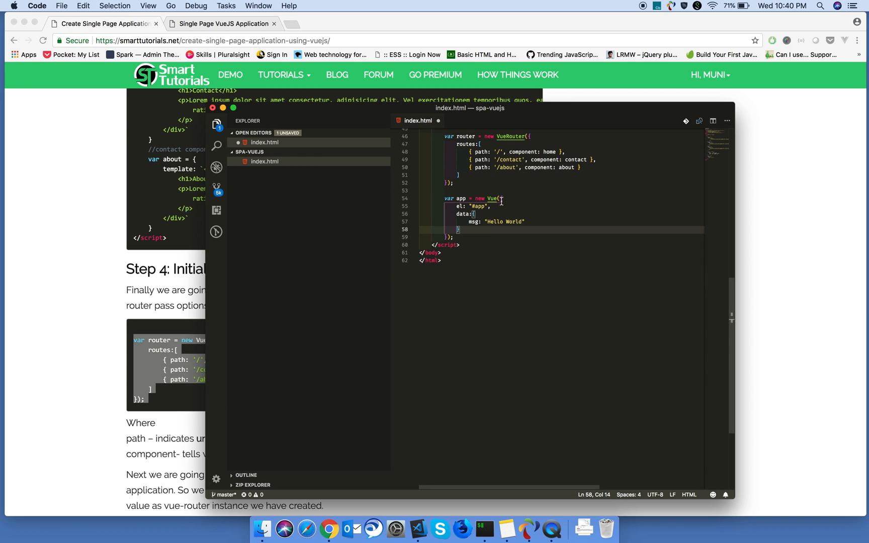
- Add router: router to the Vue instance and scroll the tutorial to Step 4's router-link code
type("router:")
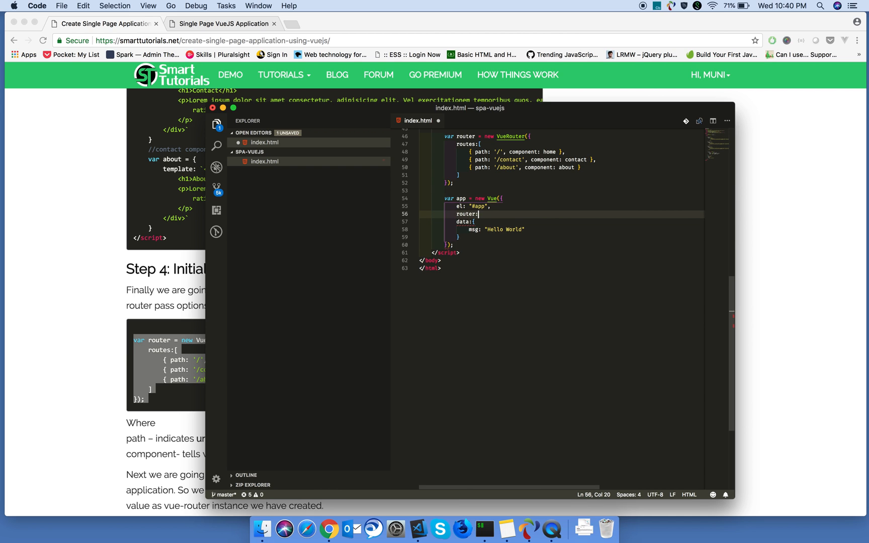
type("router,")
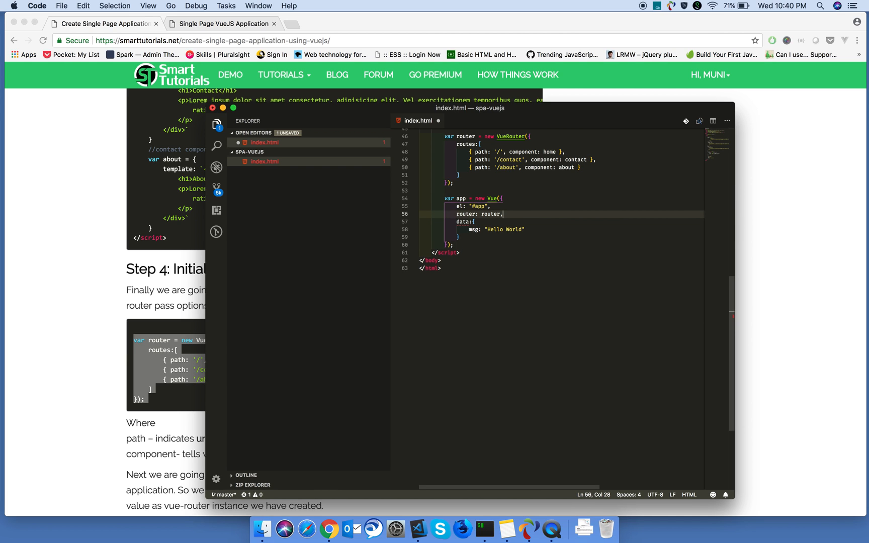
double_click(465, 214)
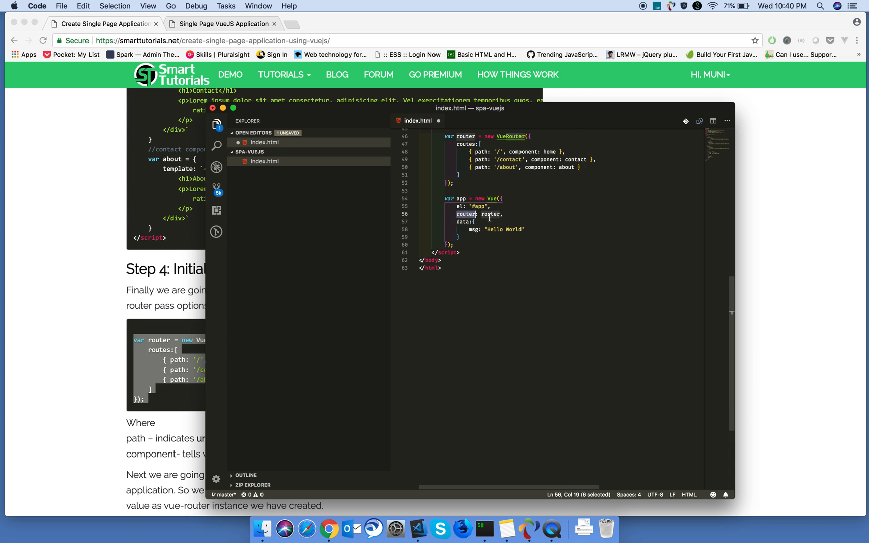
scroll("up", 3)
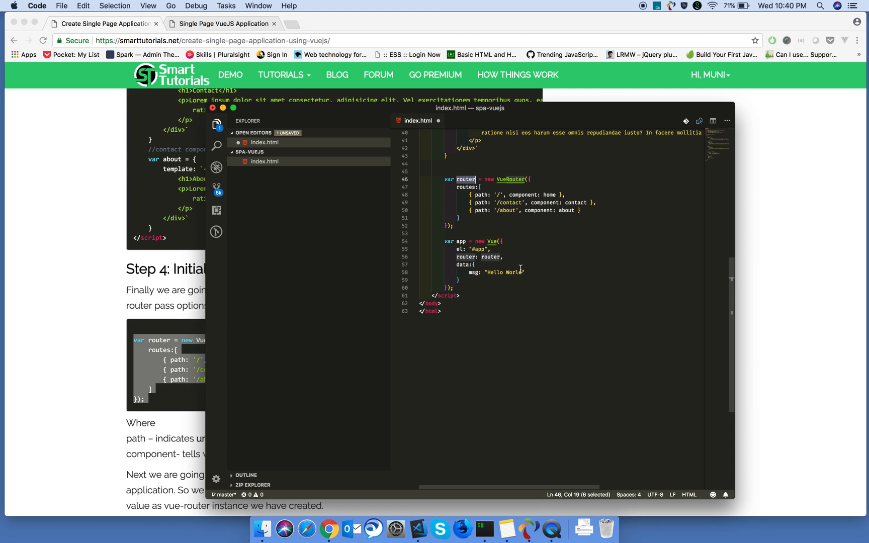
mouse_move(521, 250)
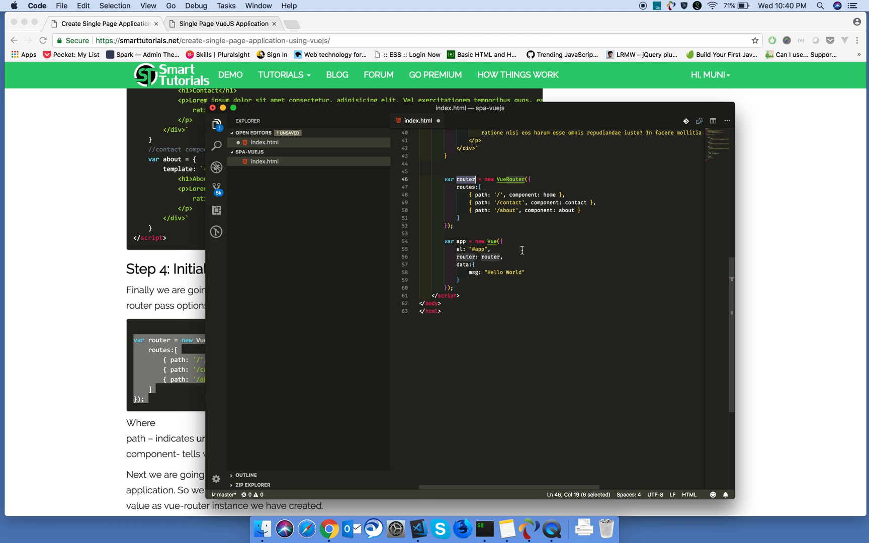
mouse_move(522, 248)
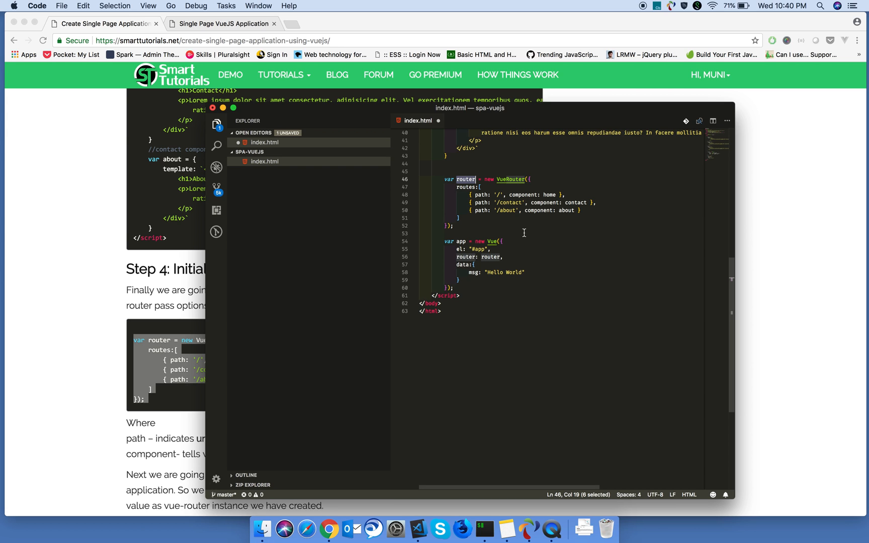
scroll("up", 3)
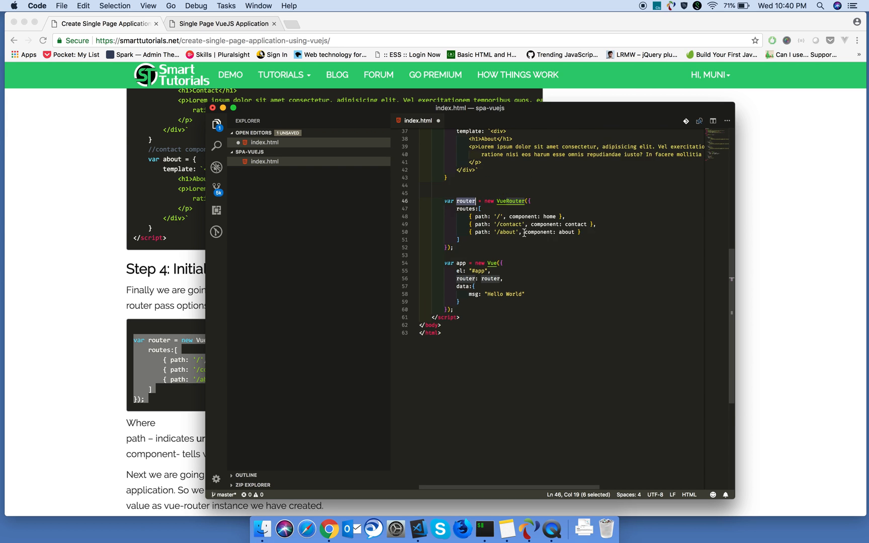
scroll("up", 3)
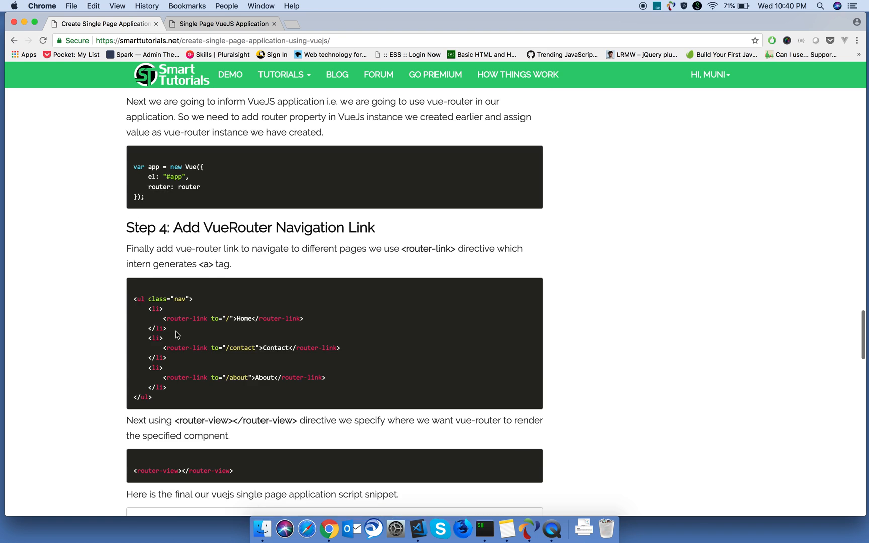
- Replace the msg h1 in #app with <router-view></router-view> so Home renders
scroll("down", 3)
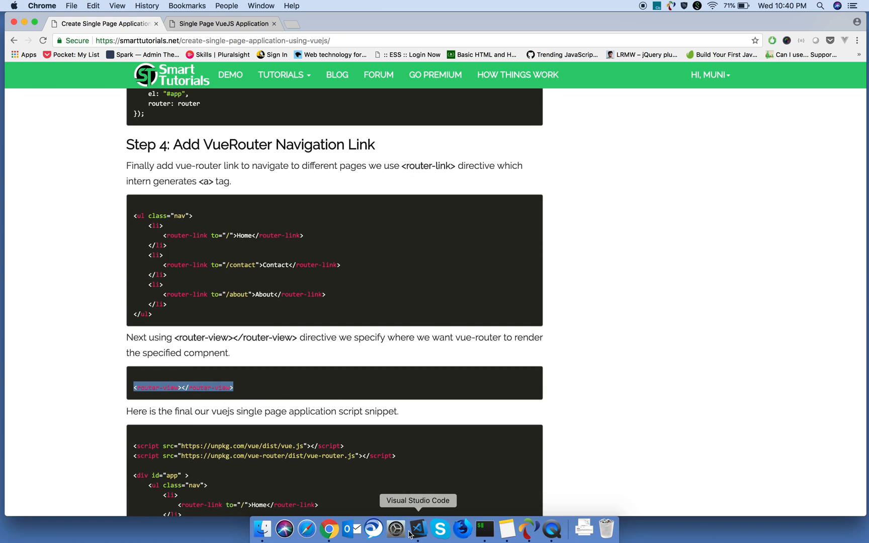
left_click(417, 529)
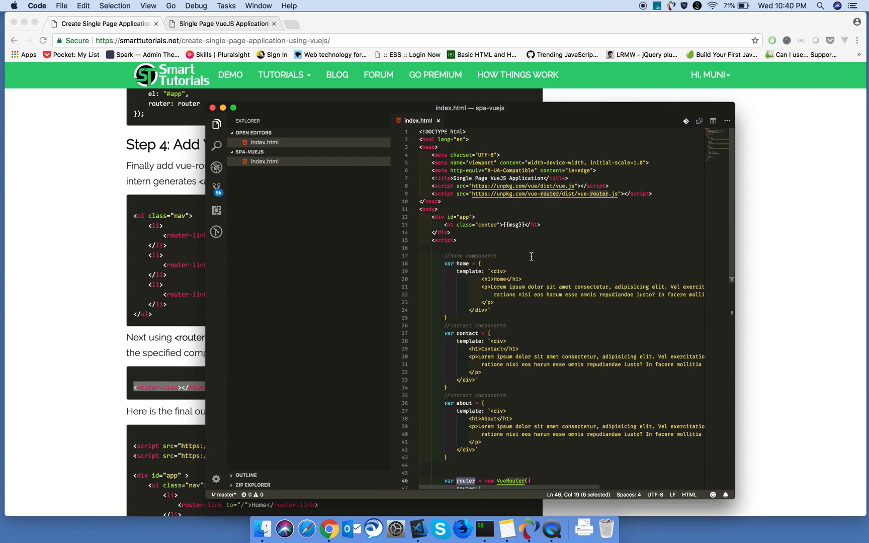
left_click(444, 225)
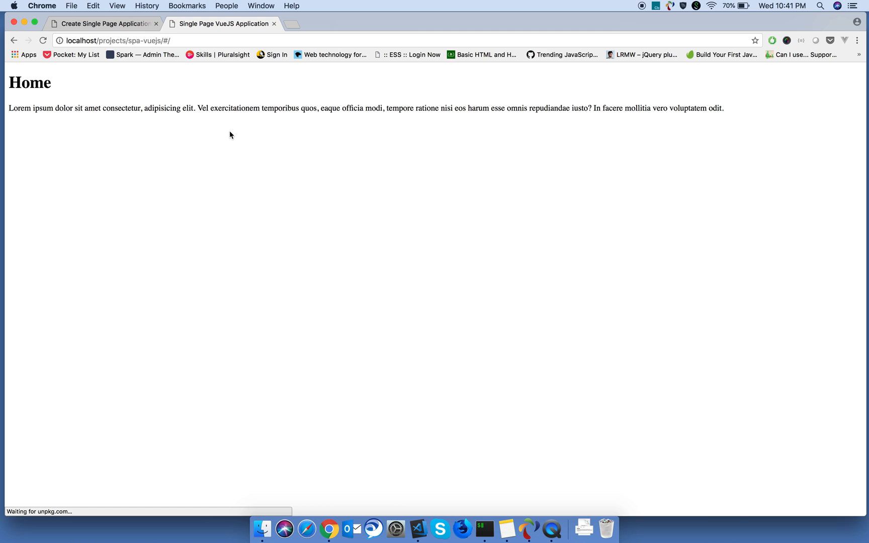
mouse_move(79, 79)
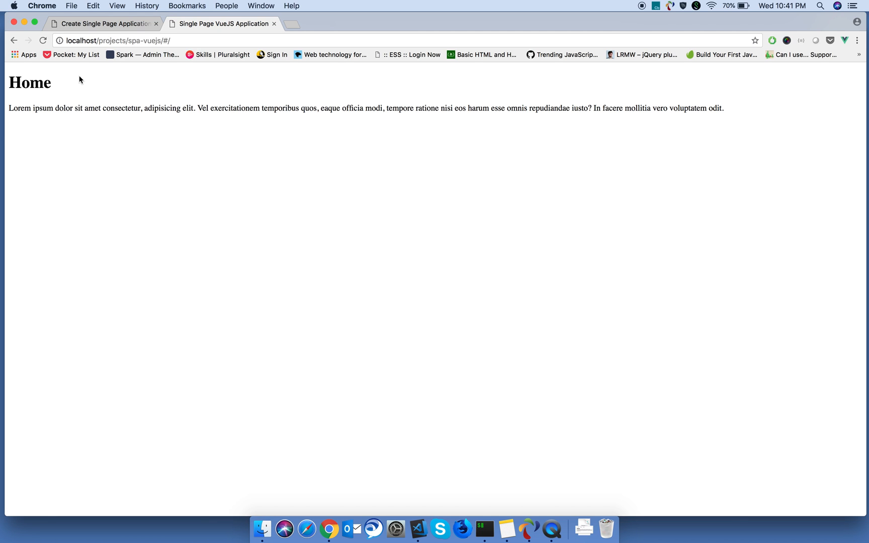
mouse_move(176, 40)
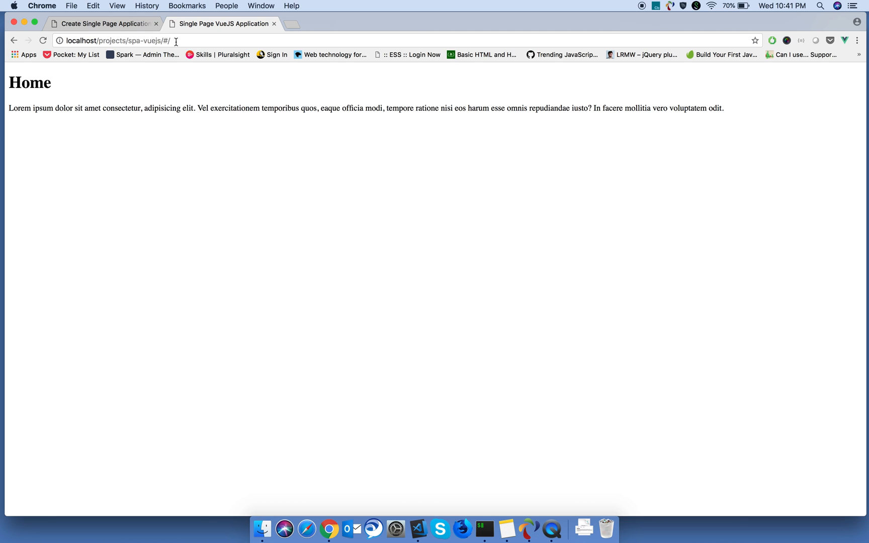
- Load the #/about route to show the About component, then return to the tutorial
type("about")
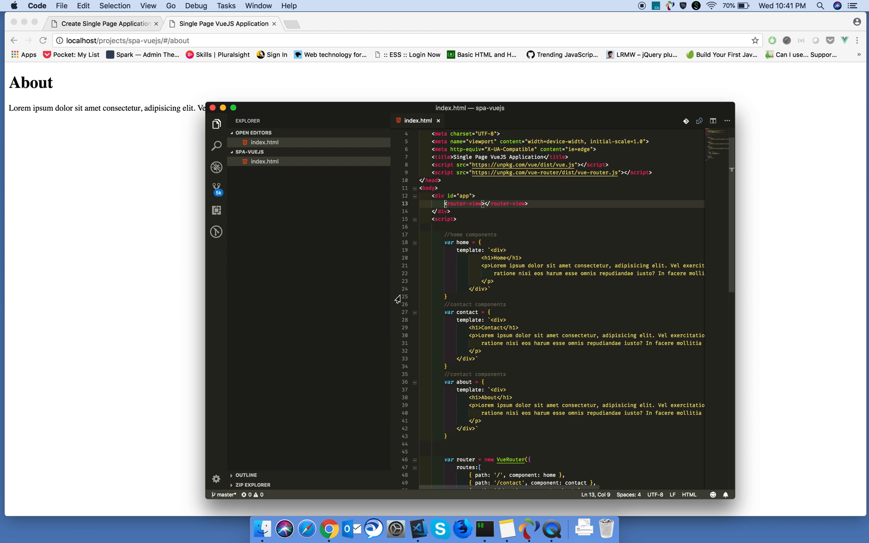
mouse_move(395, 293)
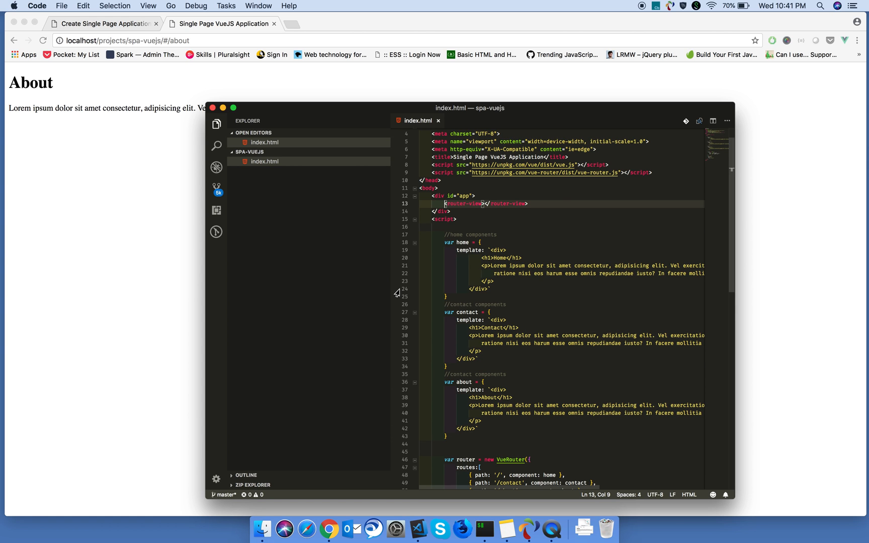
left_click(330, 531)
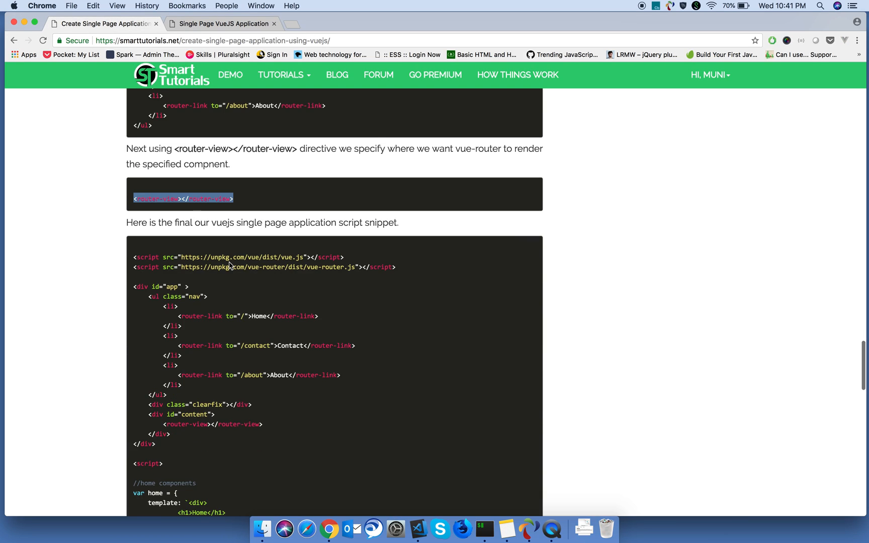
- Place the Home, Contact and About links above router-view, then view the app page
scroll("down", 3)
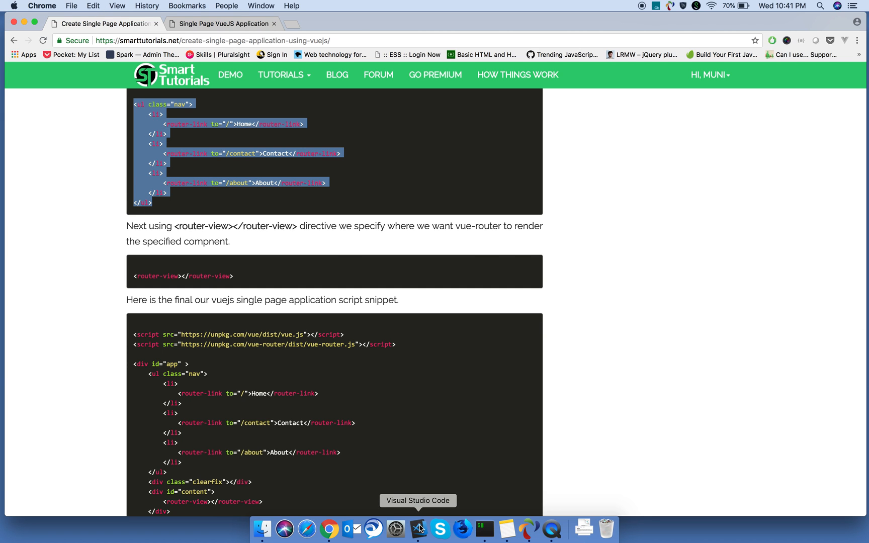
left_click(418, 529)
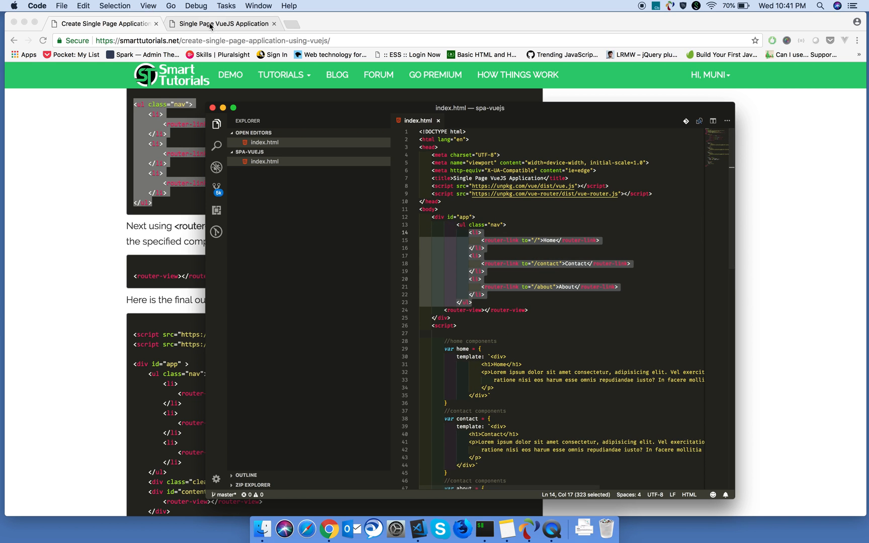
left_click(222, 23)
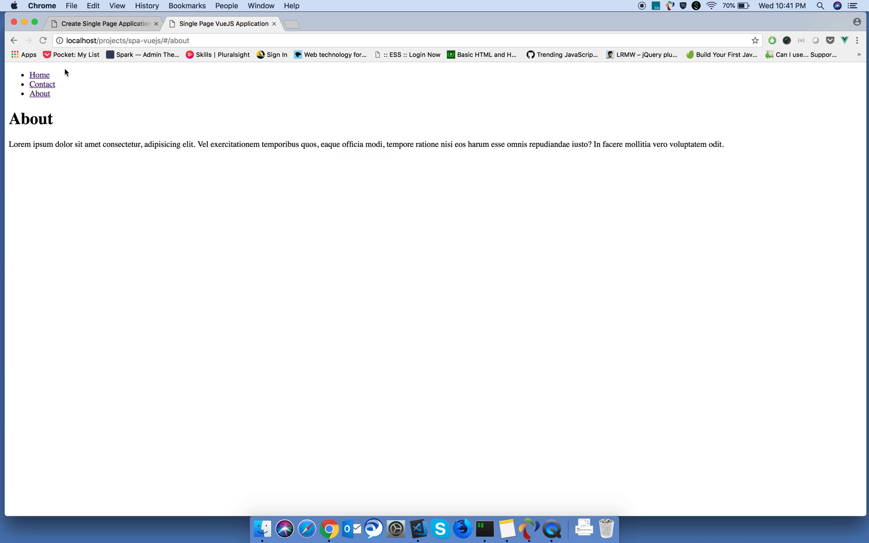
mouse_move(42, 85)
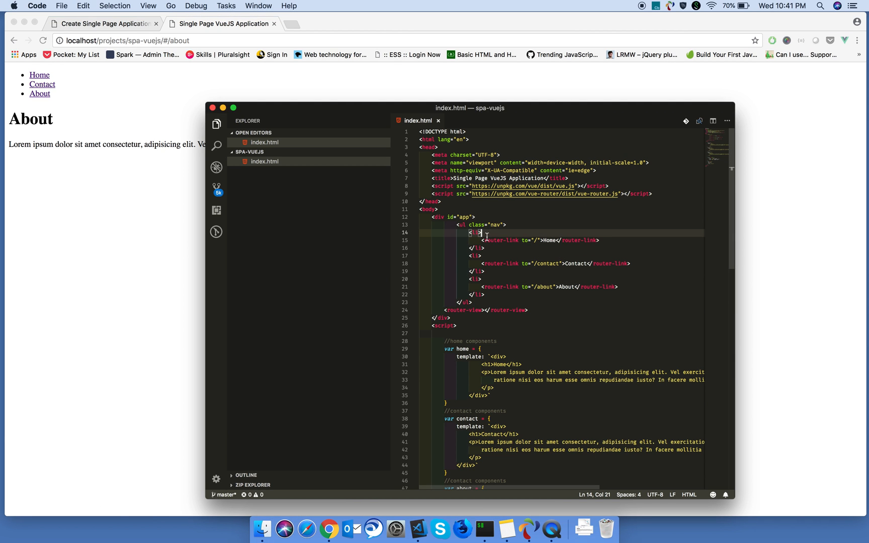
mouse_move(506, 246)
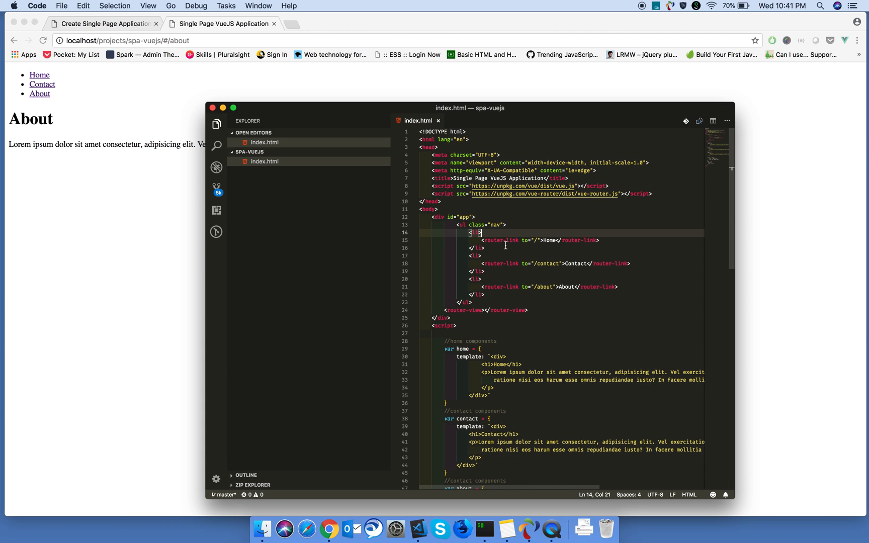
double_click(492, 241)
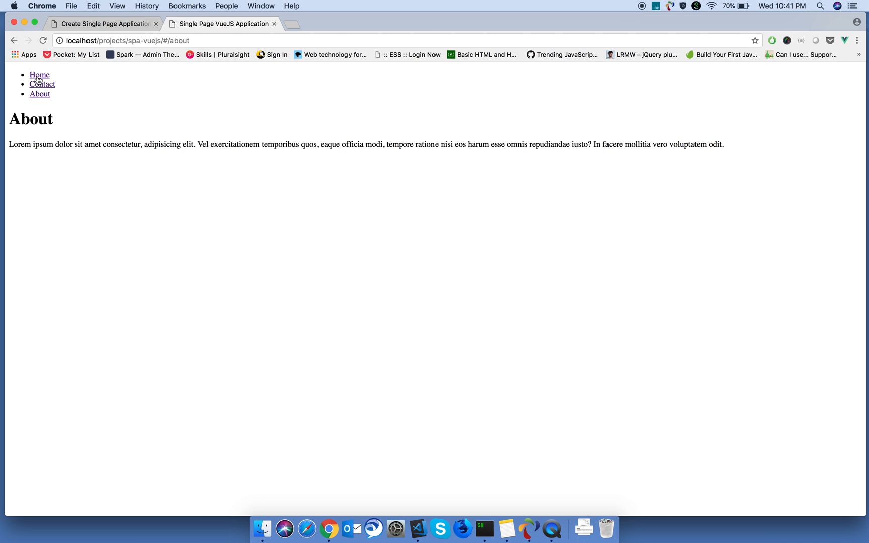
- Inspect the Home link's markup in developer tools with the console drawer hidden
right_click(38, 75)
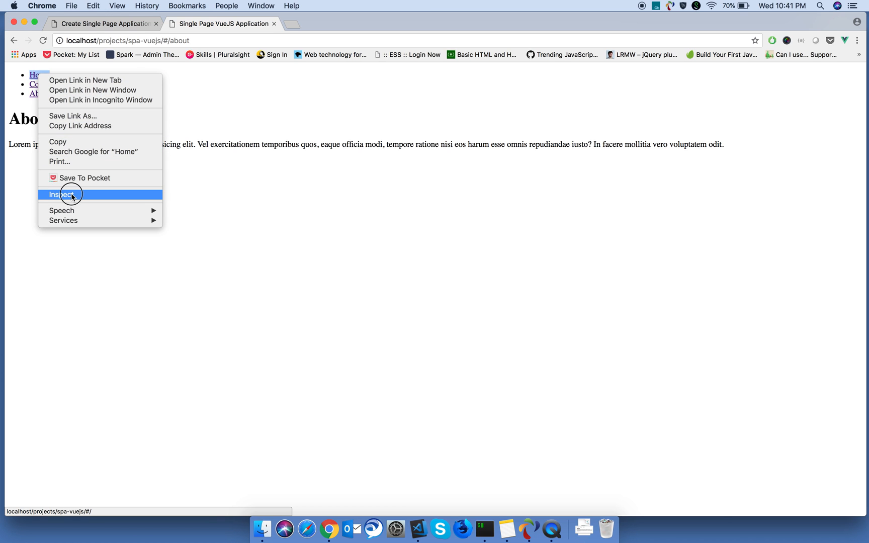
left_click(62, 195)
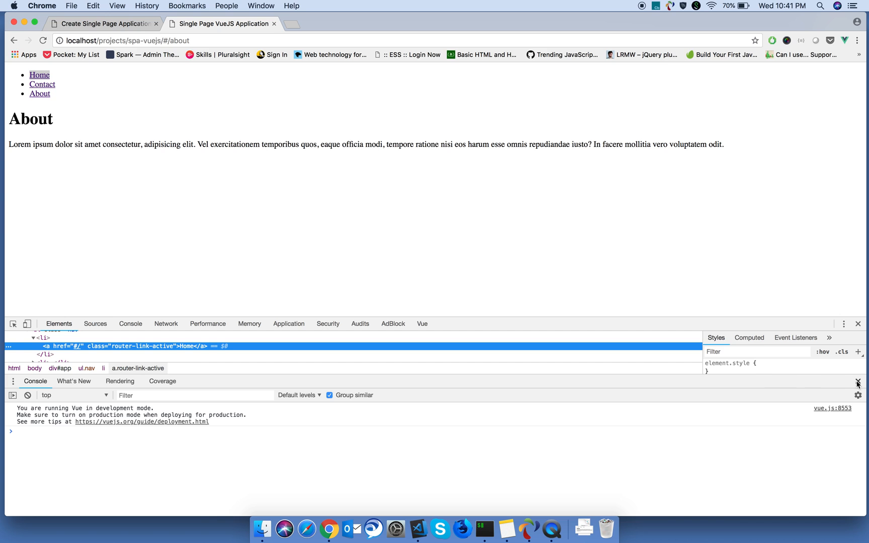
left_click(857, 383)
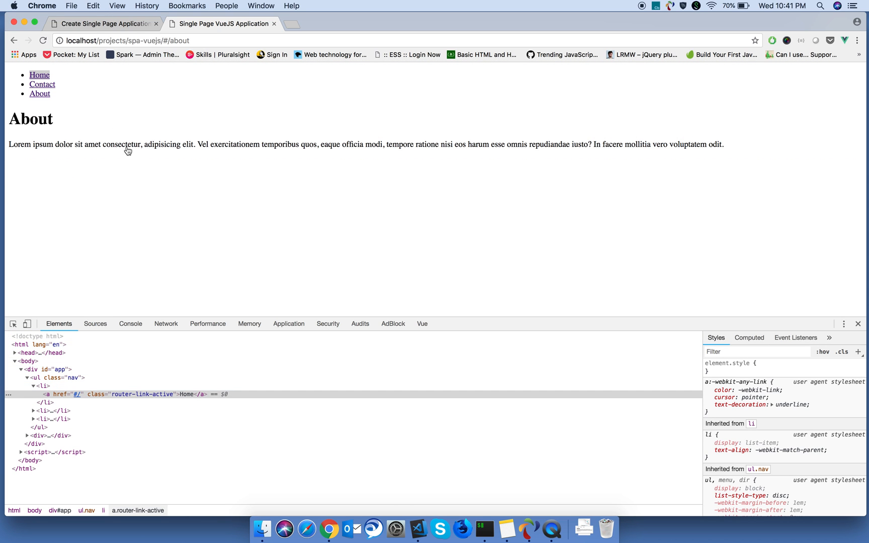
- Check that the Home, Contact and About links each switch the page content
left_click(38, 75)
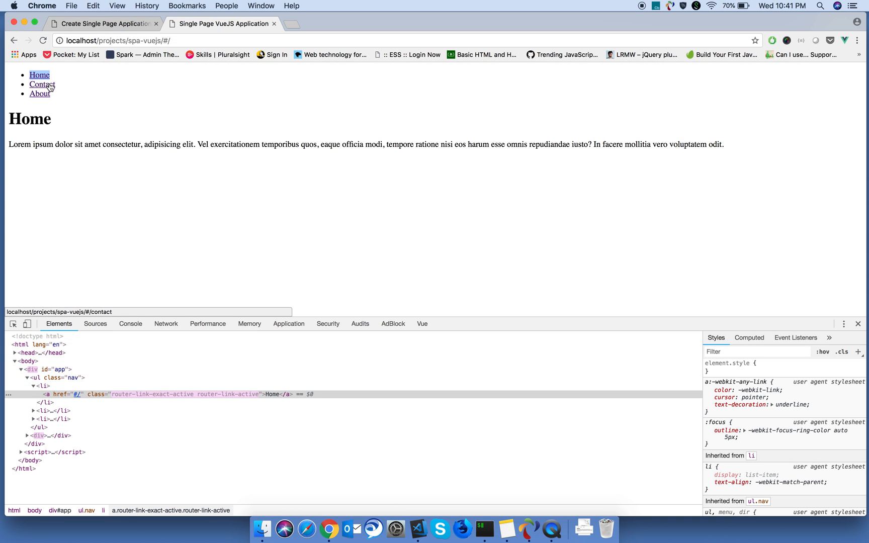
left_click(42, 83)
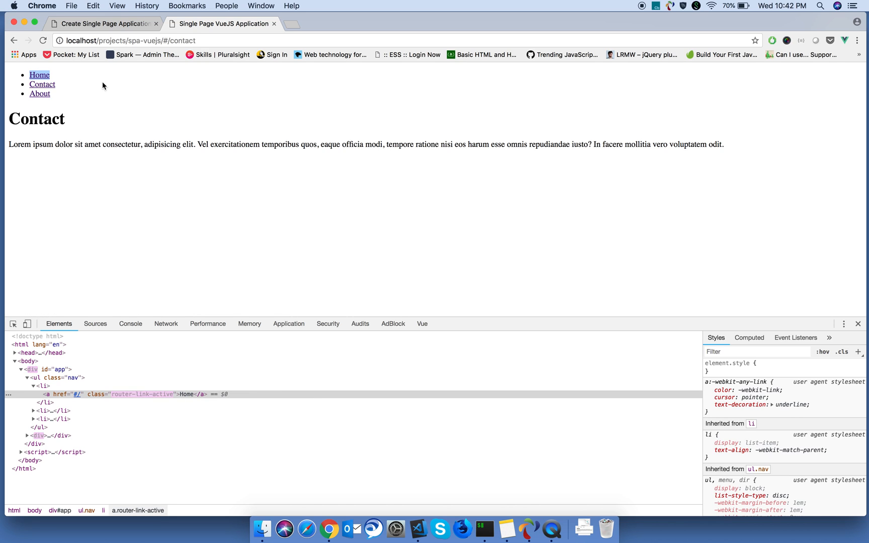
left_click(40, 94)
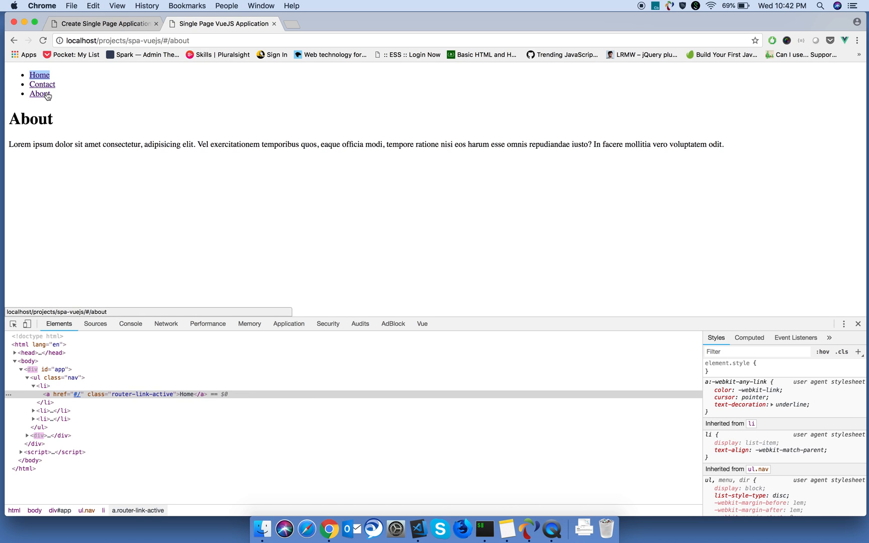
mouse_move(571, 112)
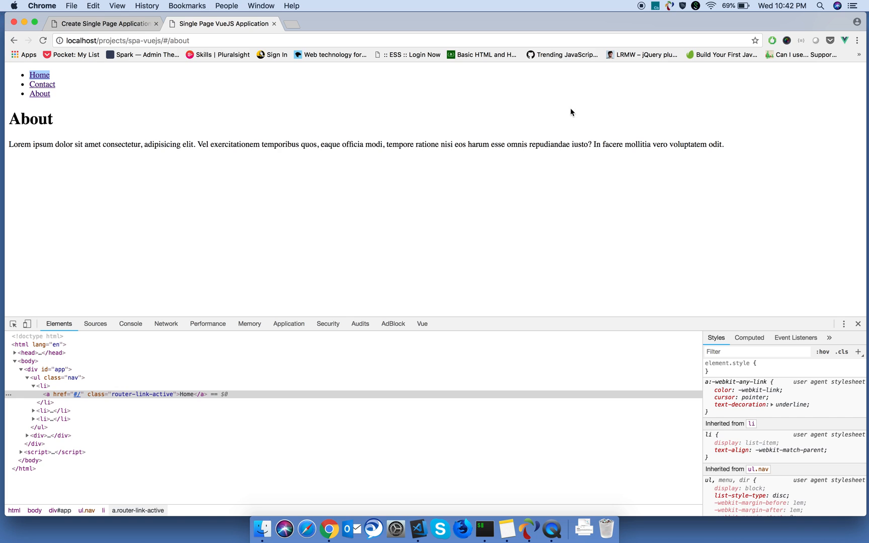
mouse_move(593, 94)
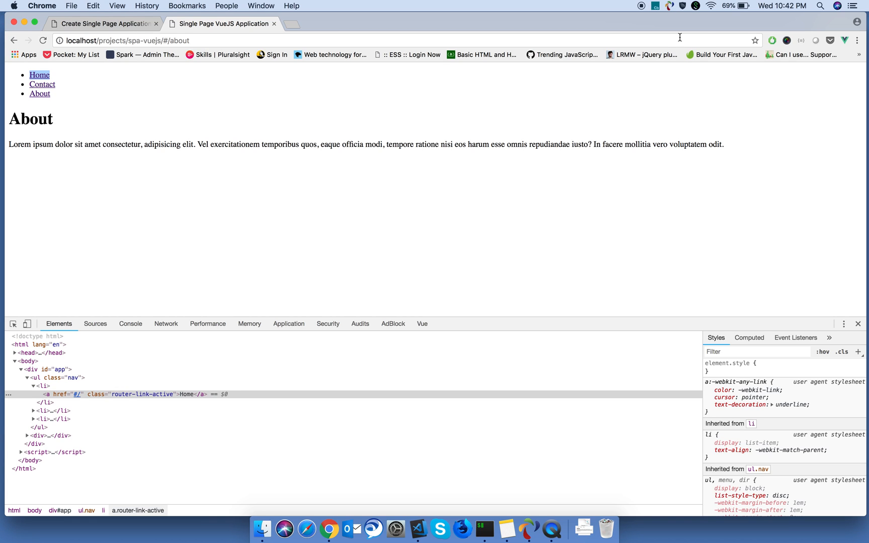
mouse_move(375, 199)
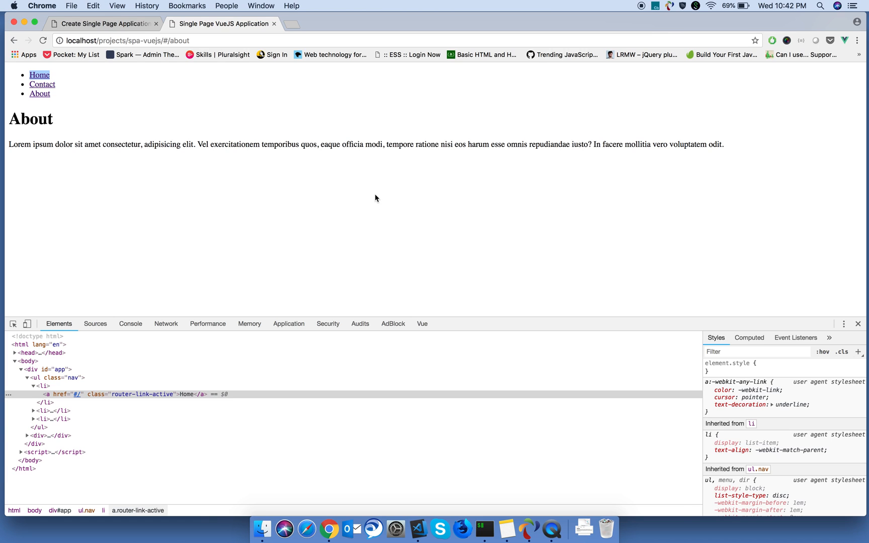